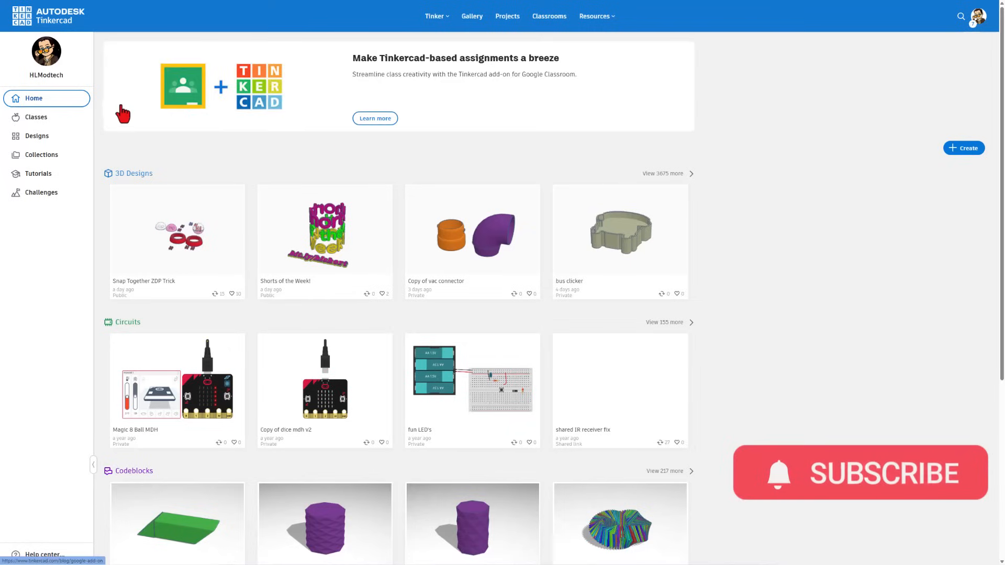
Create a new blank 3D design from the Designs page
{"action": "left_click", "coordinate": [37, 136]}
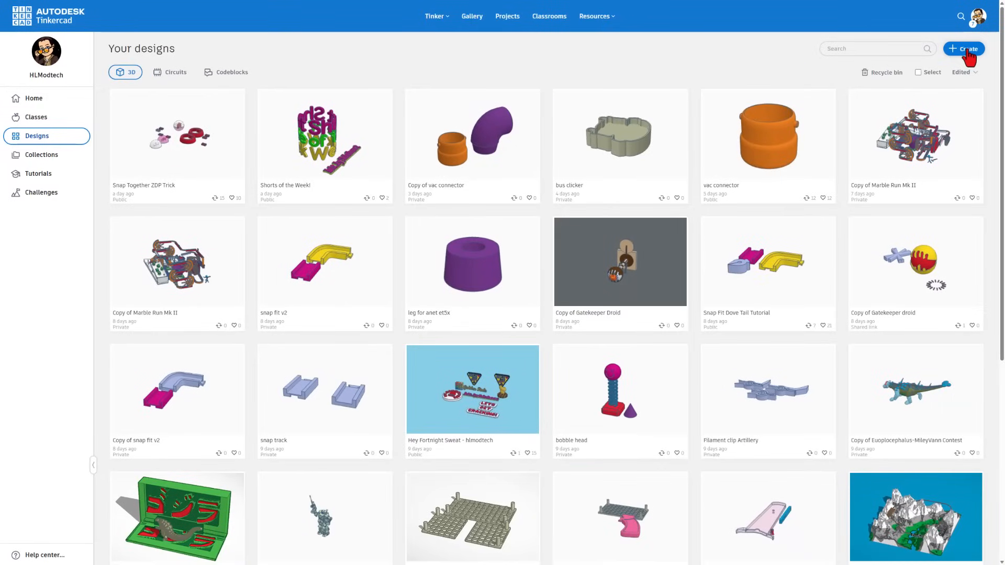
{"action": "left_click", "coordinate": [963, 48]}
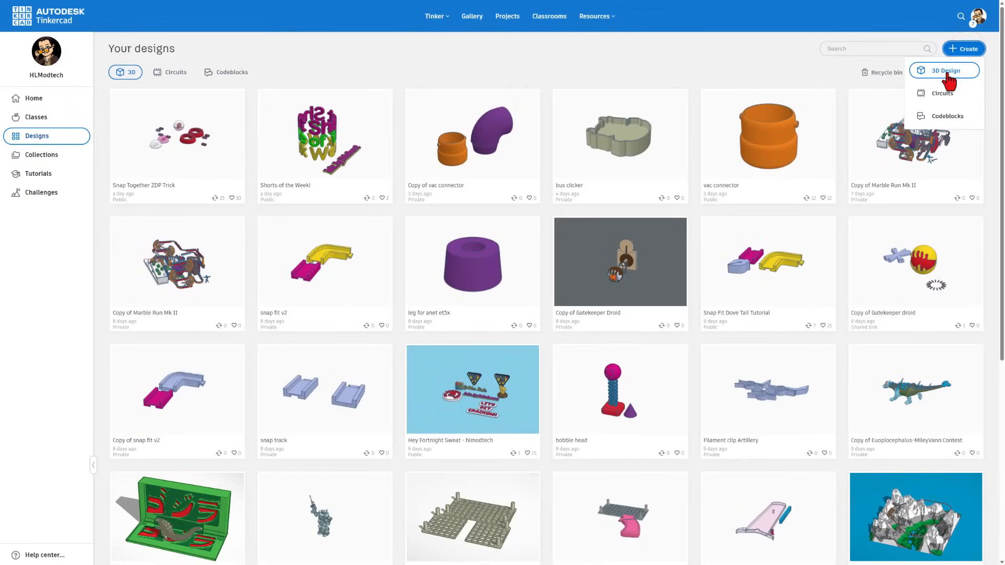
{"action": "left_click", "coordinate": [937, 70]}
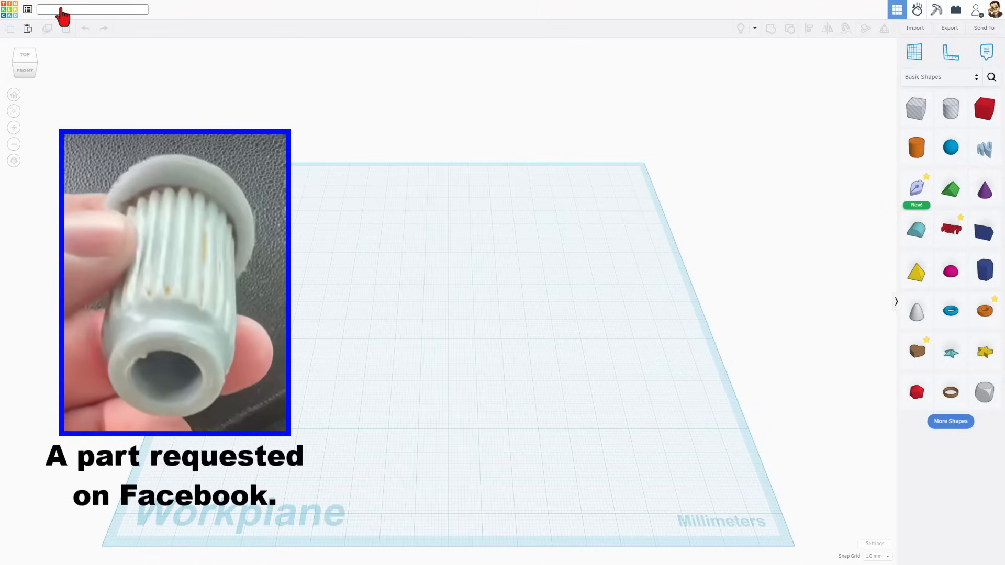
Title the design 'handle' and drop a Torus onto the workplane
{"action": "type", "text": "handle"}
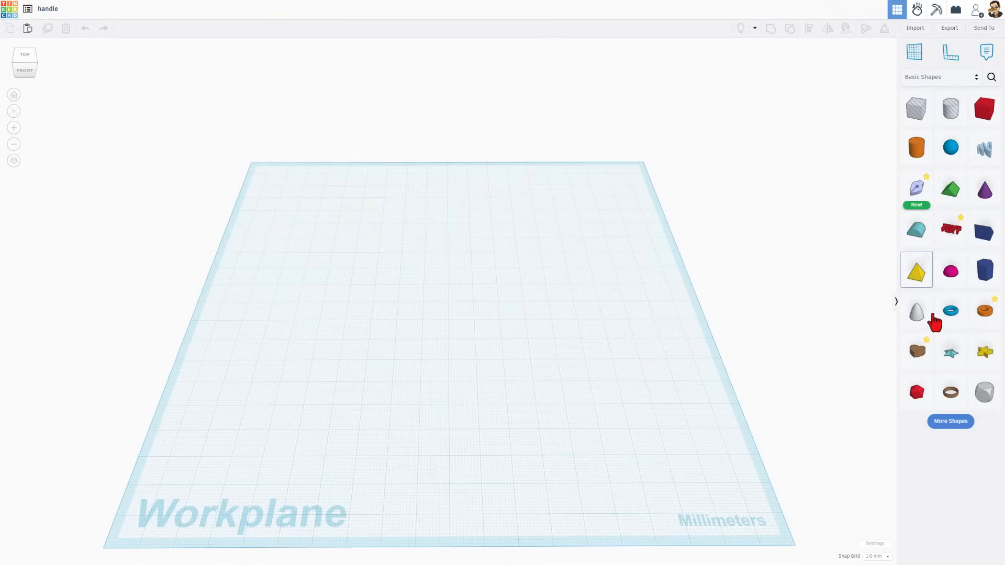
{"action": "mouse_move", "coordinate": [951, 311]}
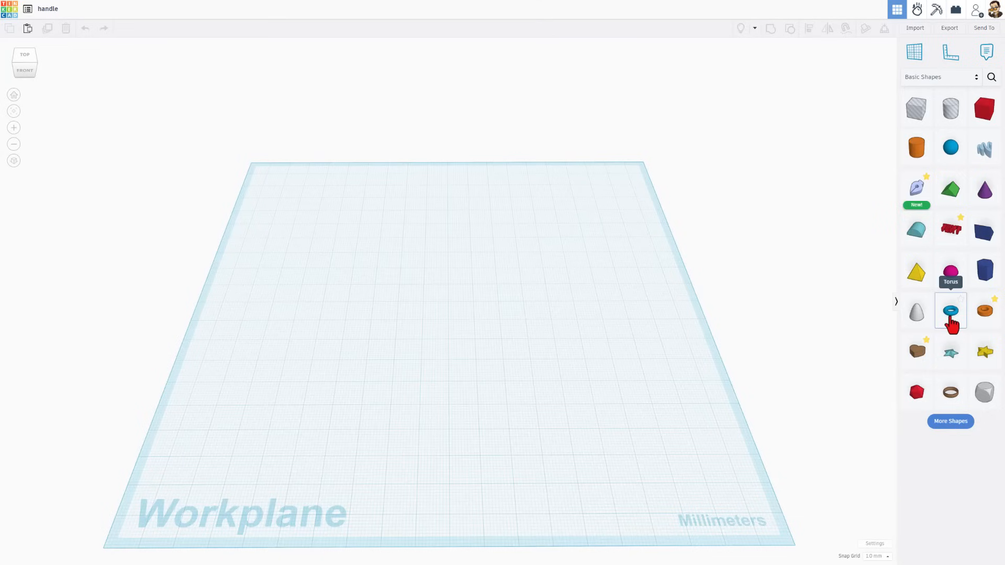
{"action": "left_click", "coordinate": [950, 310]}
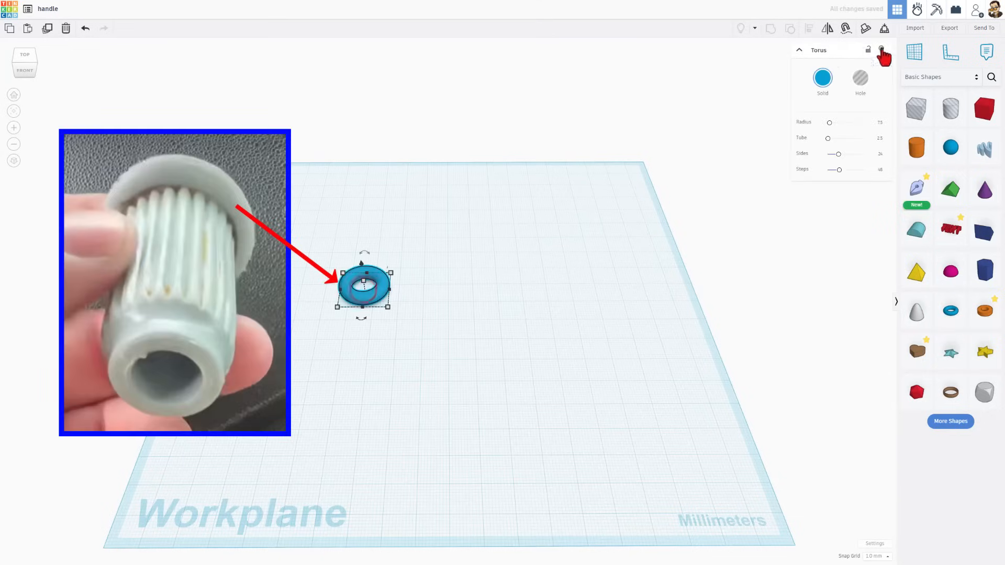
{"action": "left_click", "coordinate": [989, 77]}
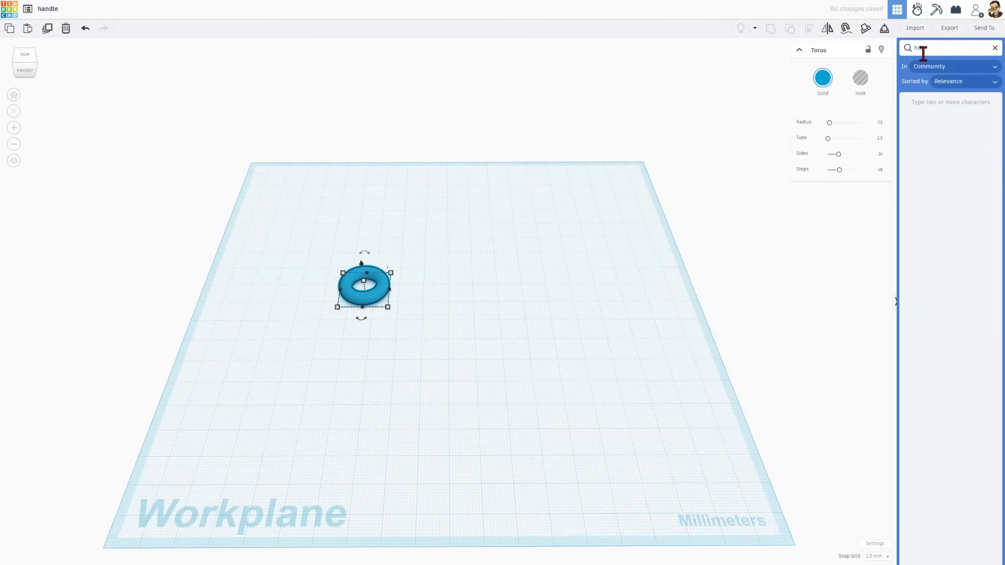
Swap the plain blue torus for the community HD Torus found by searching 'hd'
{"action": "type", "text": "hd"}
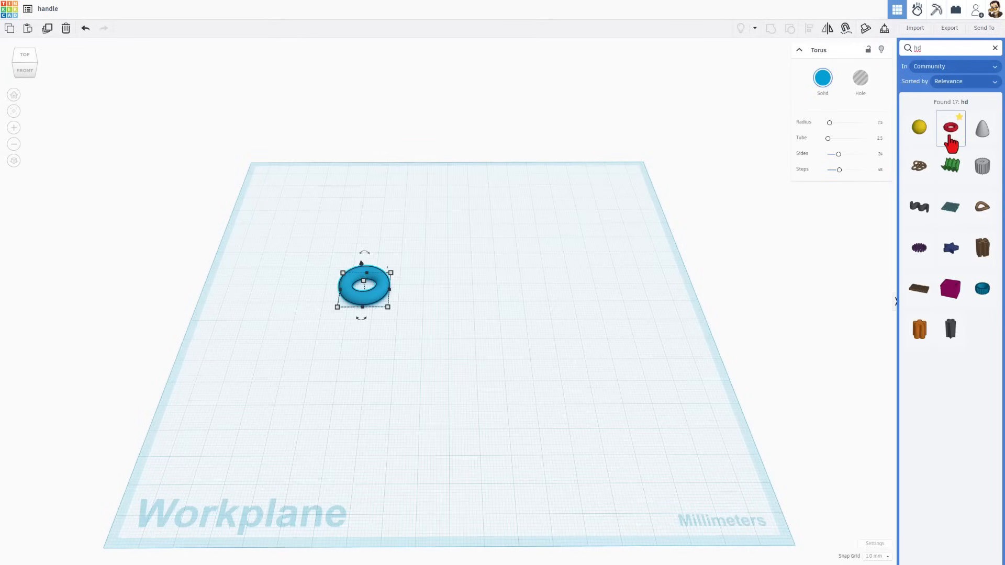
{"action": "left_click", "coordinate": [950, 127]}
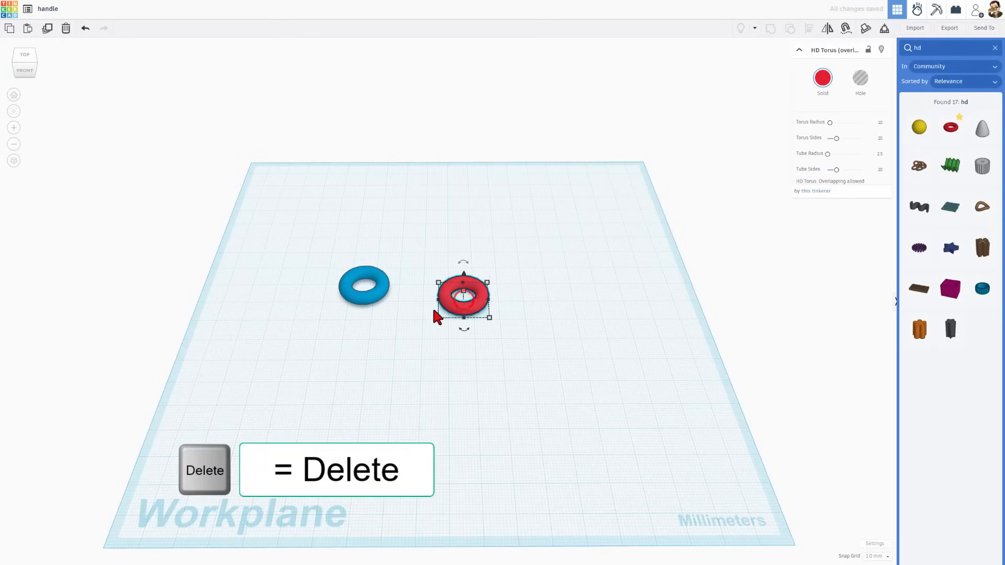
{"action": "left_click", "coordinate": [364, 285]}
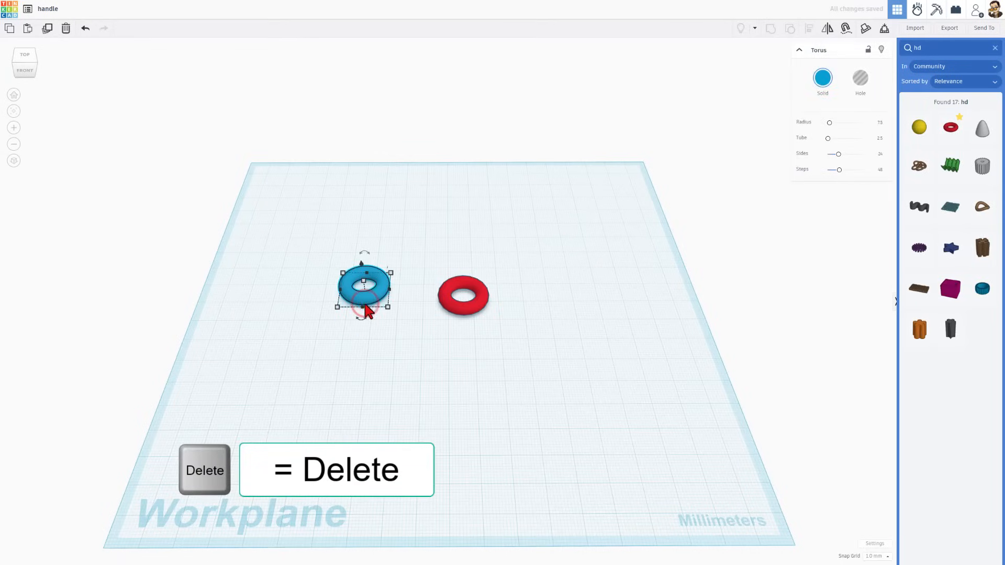
{"action": "key", "text": "Delete"}
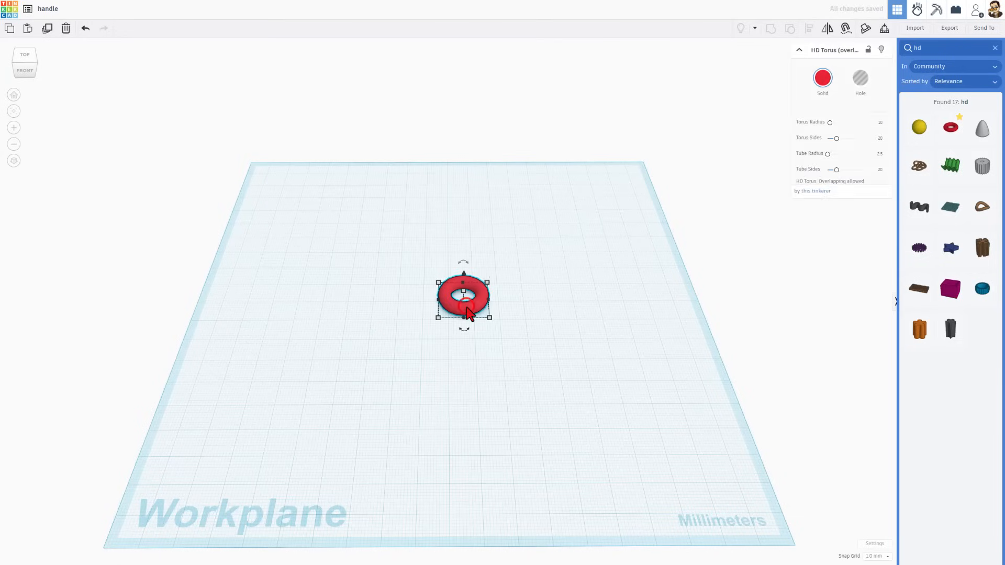
{"action": "left_click", "coordinate": [799, 49]}
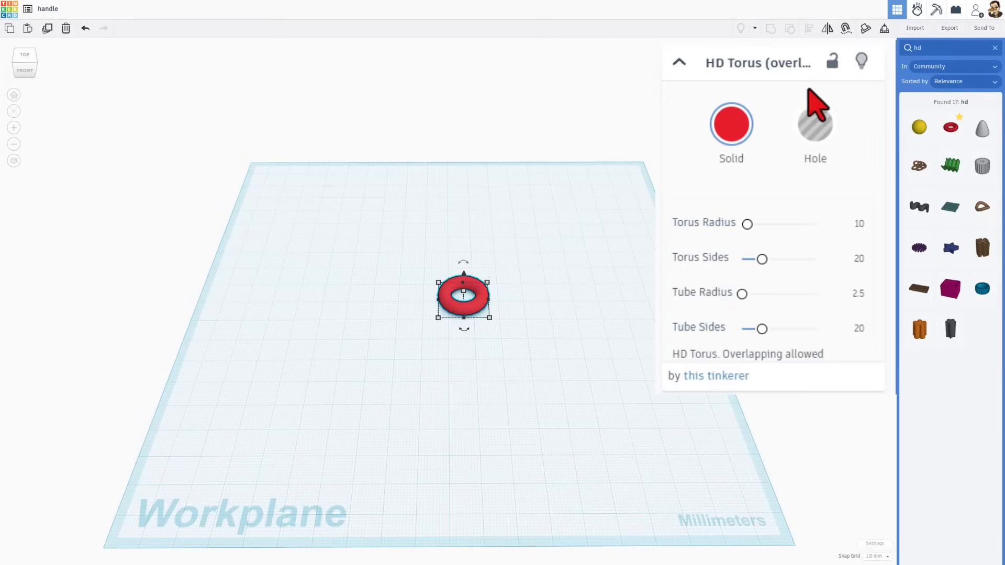
{"action": "mouse_move", "coordinate": [788, 260]}
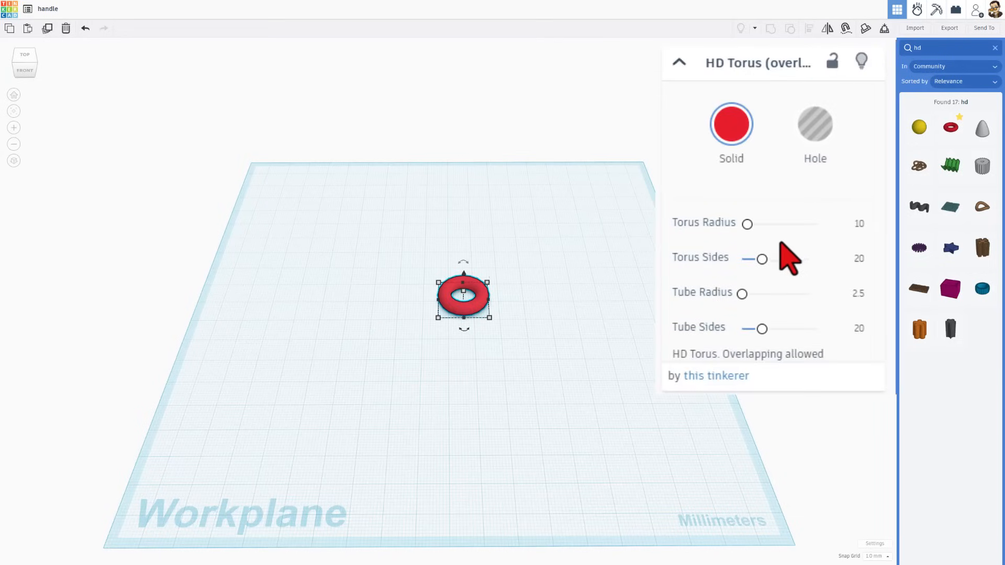
{"action": "mouse_move", "coordinate": [426, 282]}
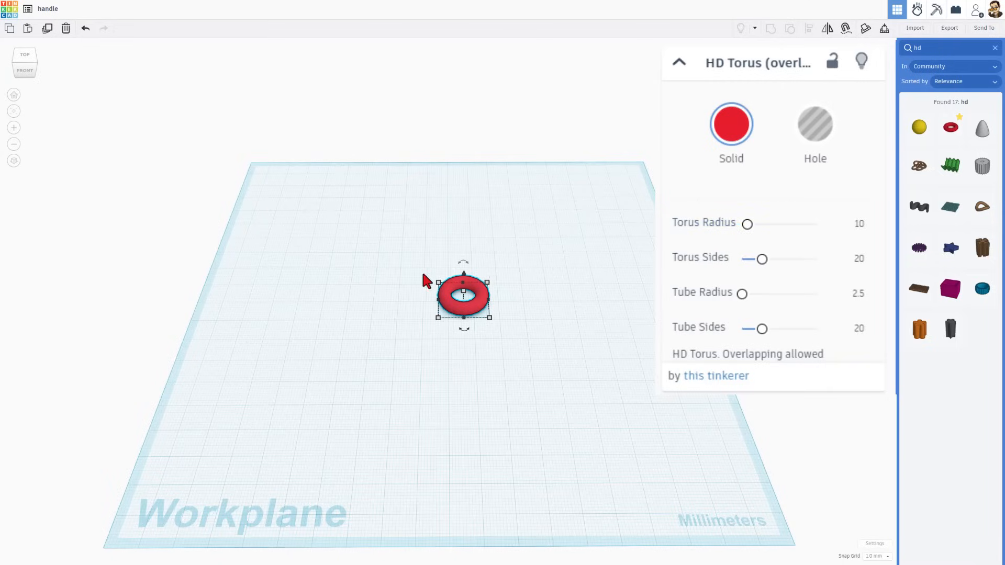
{"action": "mouse_move", "coordinate": [872, 237]}
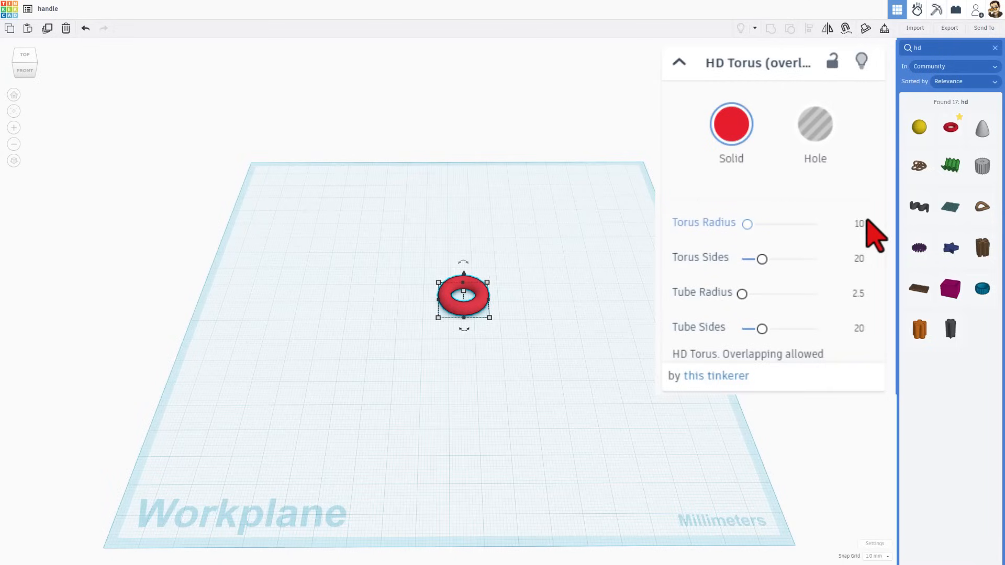
Give the HD Torus radius 12.5, 64 torus sides and tube radius 2.75
{"action": "left_click", "coordinate": [858, 223]}
{"action": "type", "text": "12.5"}
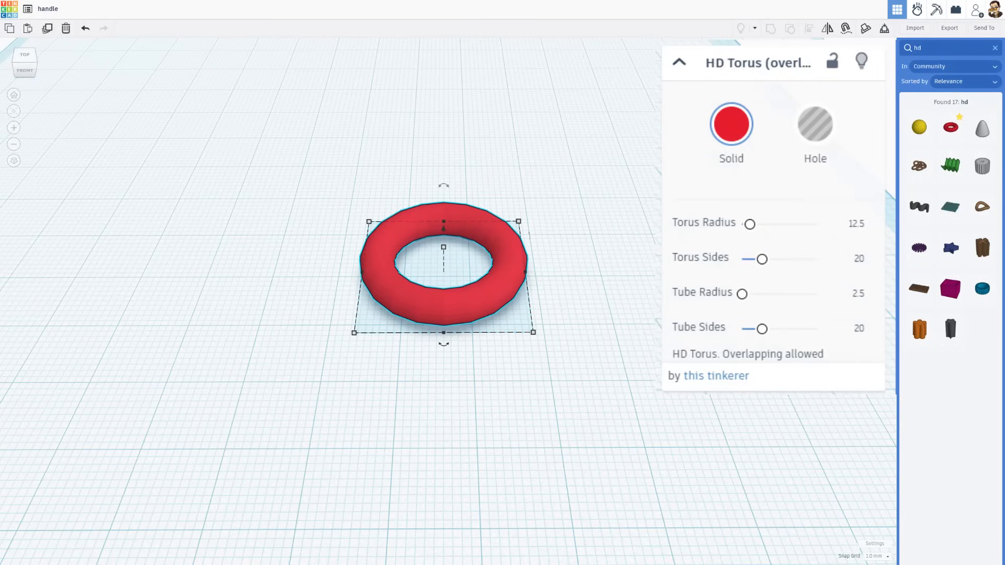
{"action": "mouse_move", "coordinate": [761, 259]}
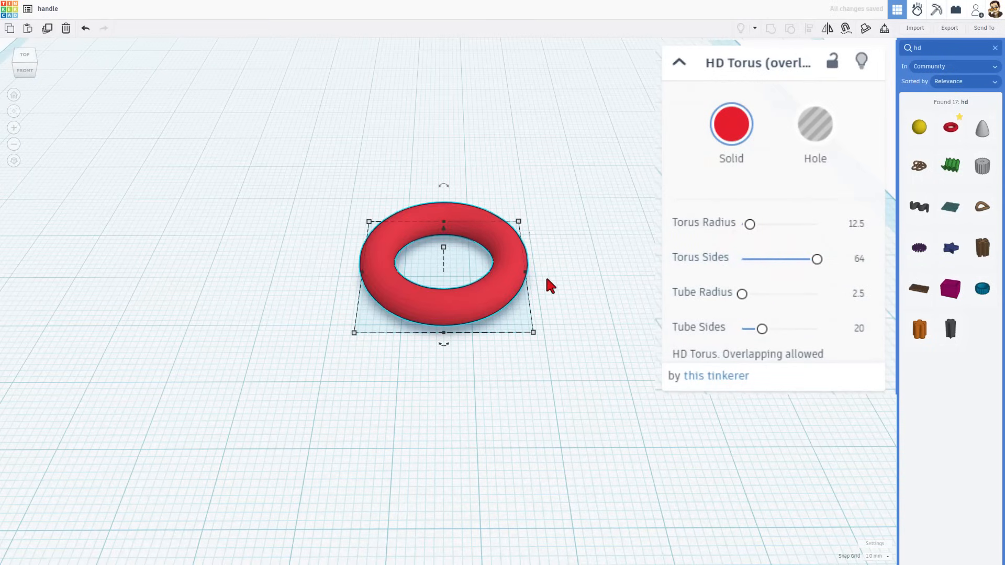
{"action": "mouse_move", "coordinate": [577, 247]}
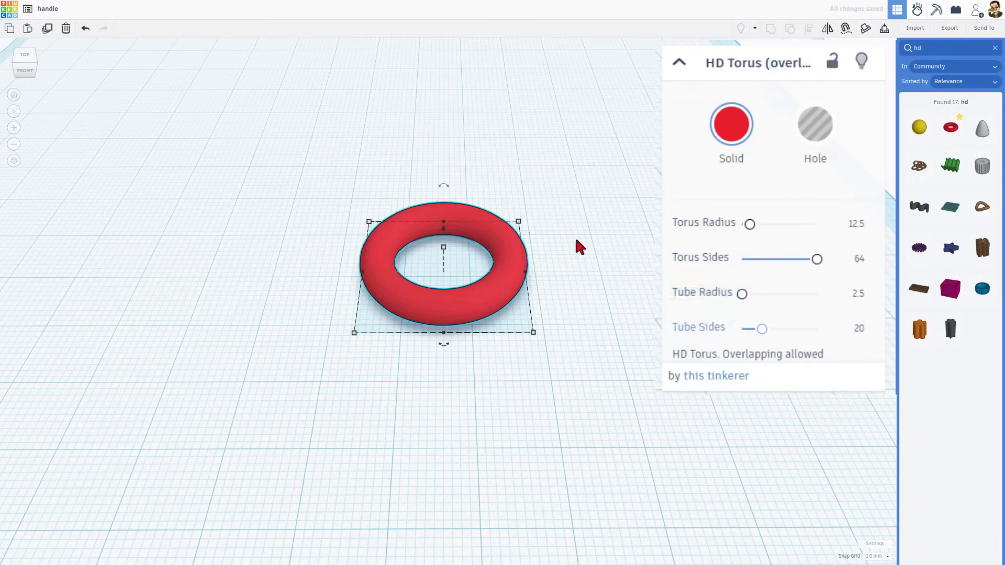
{"action": "left_click", "coordinate": [857, 293]}
{"action": "type", "text": "2.75"}
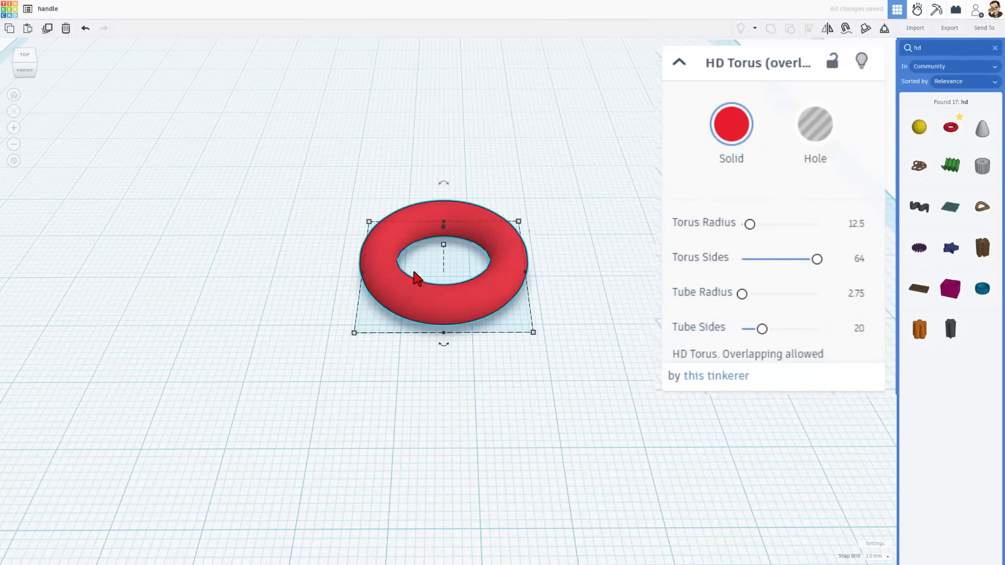
{"action": "mouse_move", "coordinate": [762, 329]}
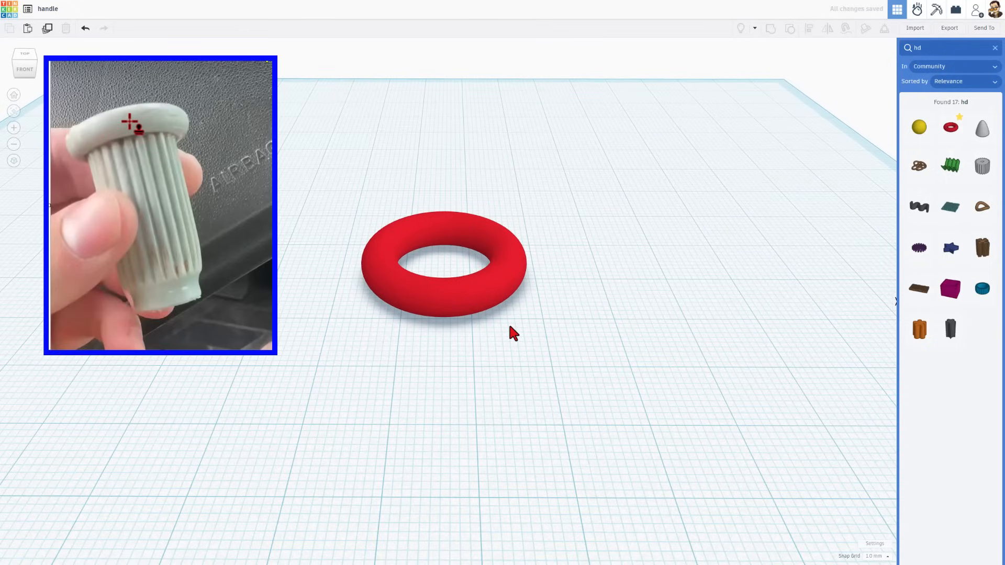
Add a 15 by 15 orange cylinder beside the red HD torus
{"action": "left_click", "coordinate": [995, 47]}
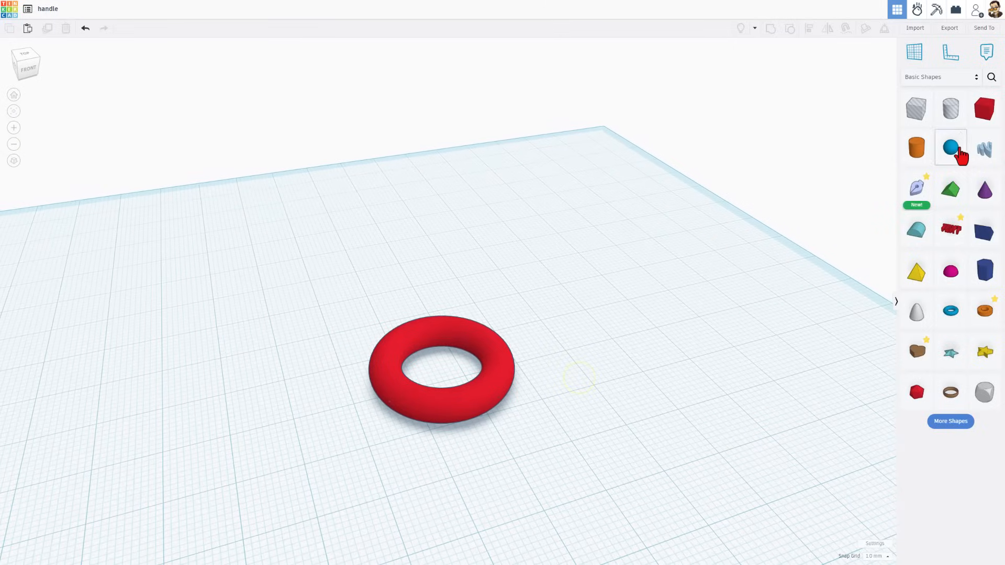
{"action": "mouse_move", "coordinate": [933, 94]}
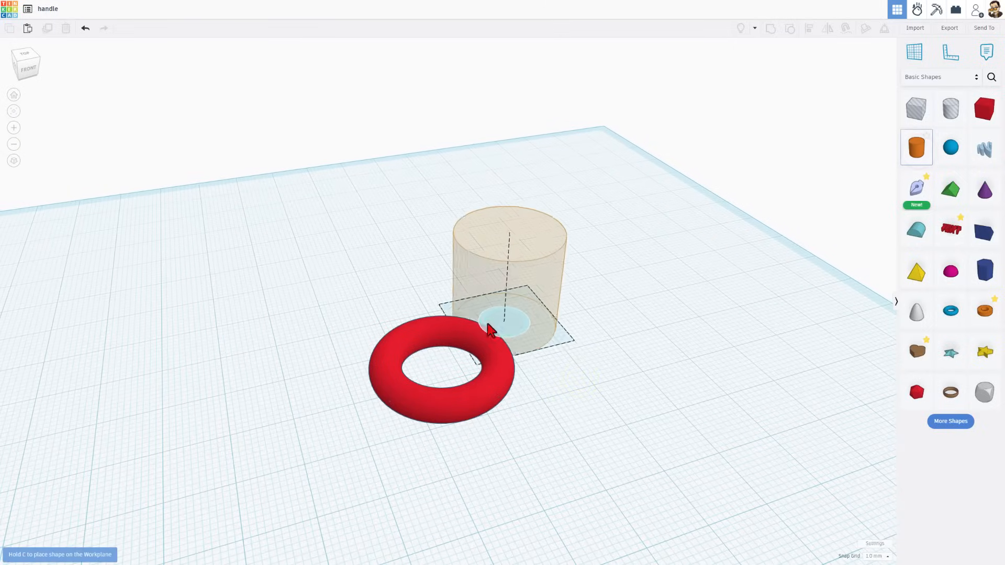
{"action": "key", "text": "c"}
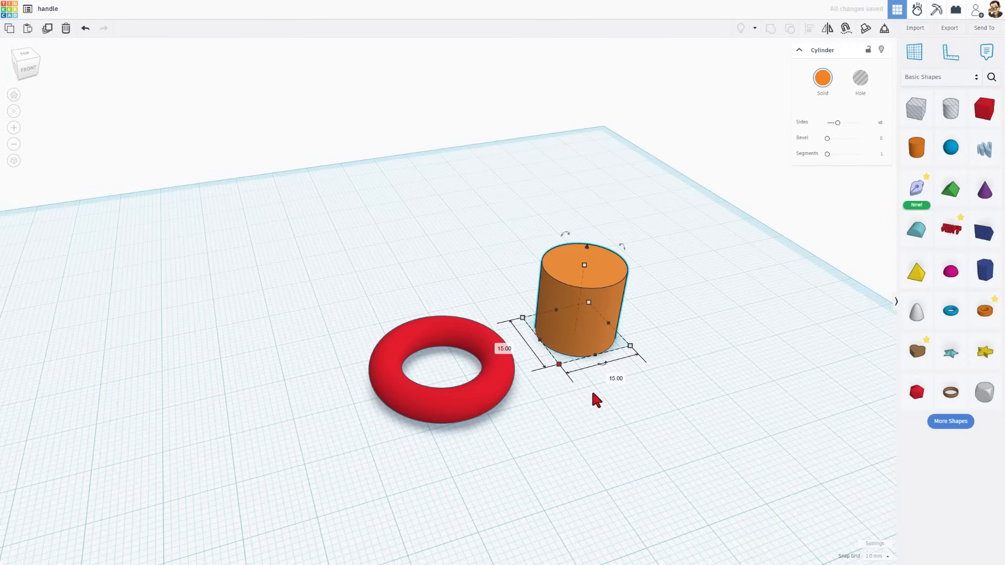
{"action": "mouse_move", "coordinate": [580, 271]}
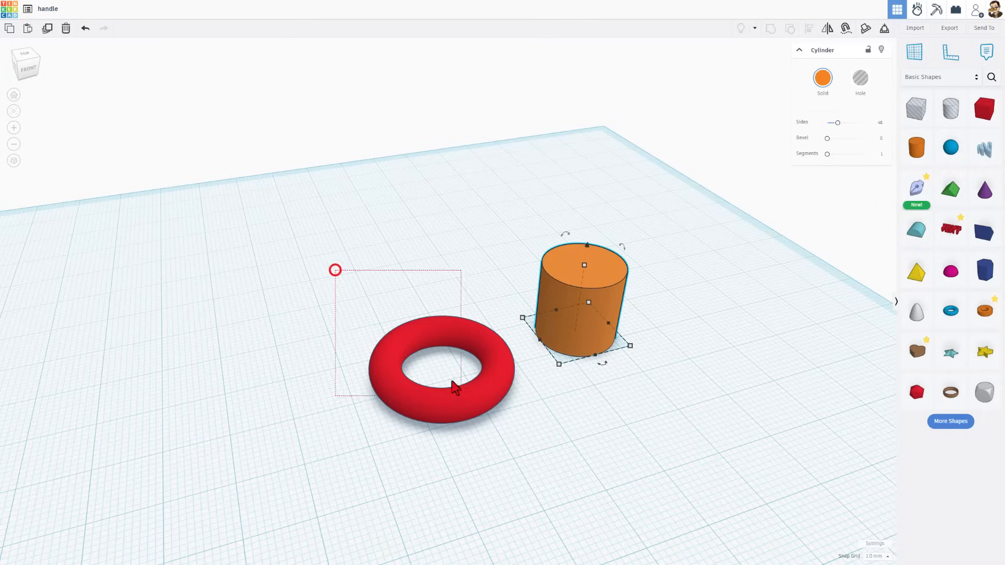
Centre the orange cylinder in the torus and raise its height to 35 mm
{"action": "key", "text": "l"}
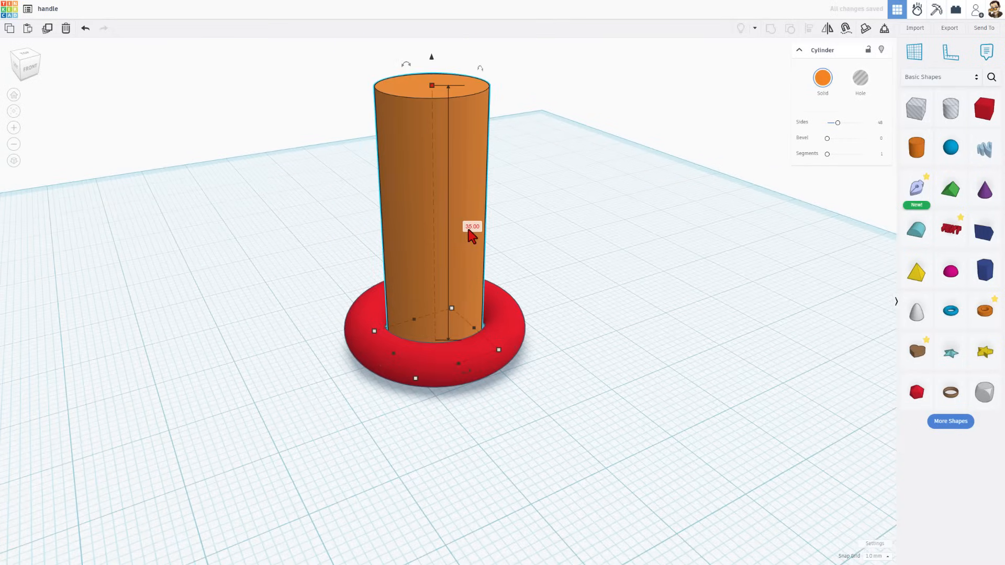
{"action": "left_click", "coordinate": [610, 294]}
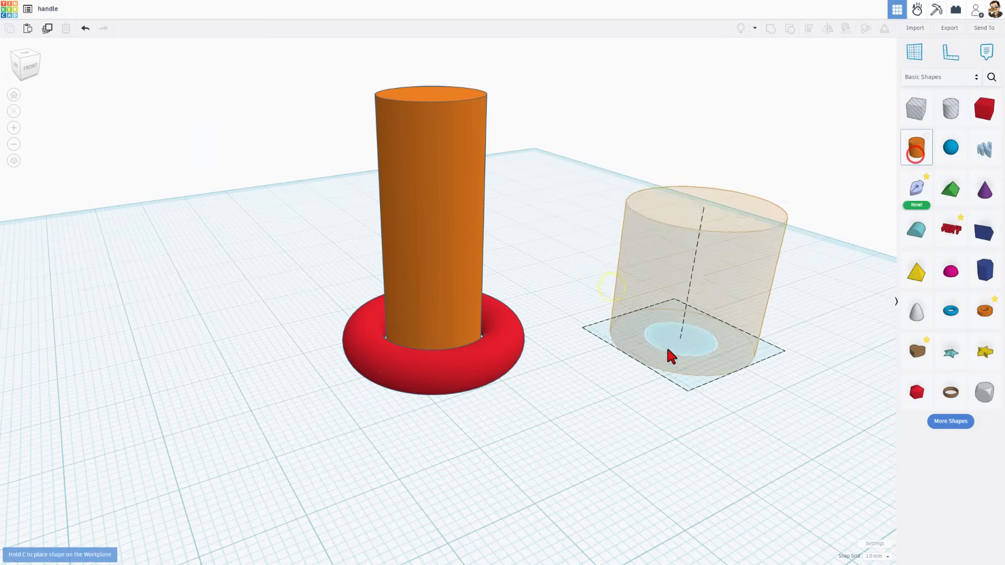
Drop a second cylinder, flatten it to 3 mm wide, and place it against the tall cylinder
{"action": "left_click", "coordinate": [670, 355]}
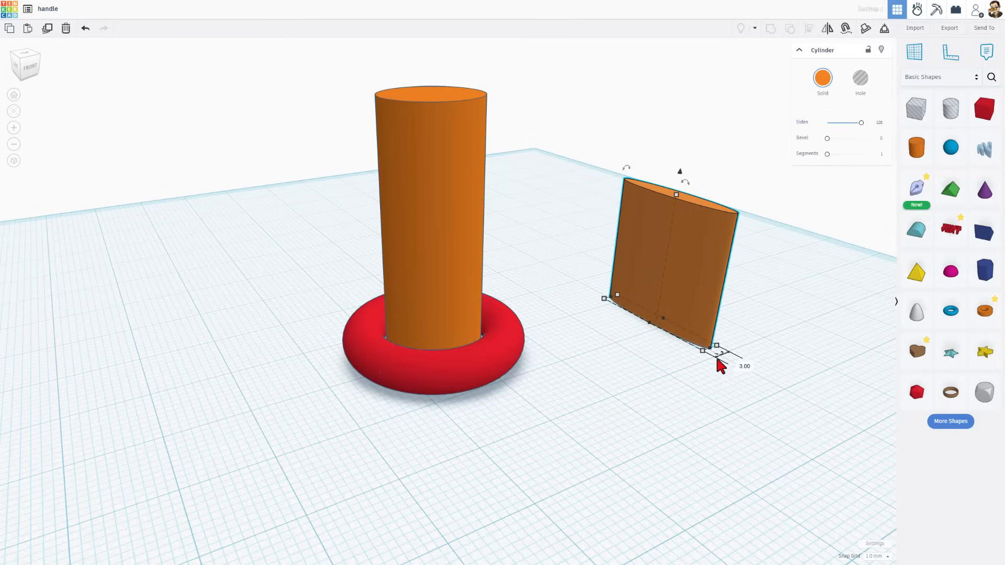
{"action": "left_click", "coordinate": [742, 365]}
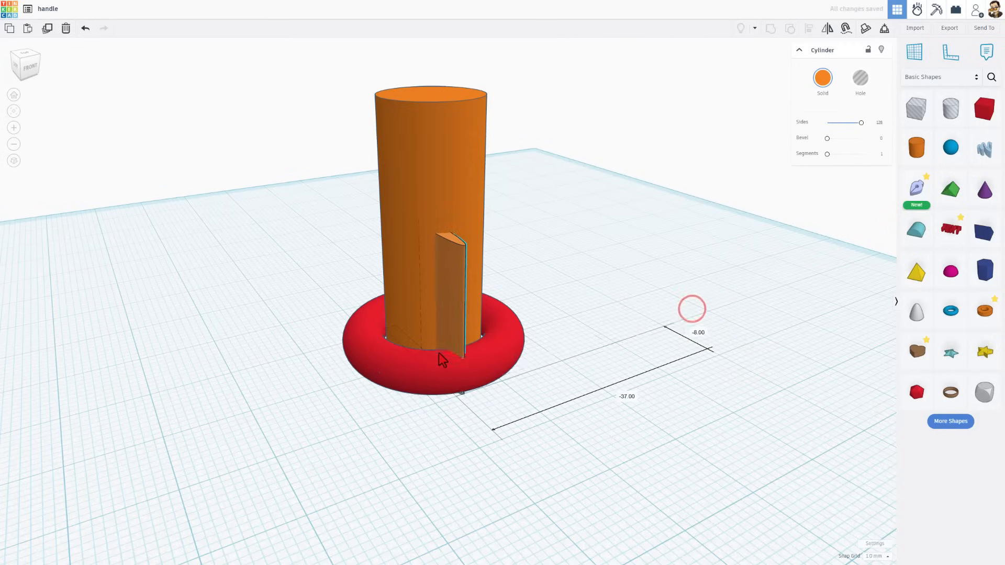
Colour the thin slab green from the Solid colour presets
{"action": "left_click", "coordinate": [822, 77]}
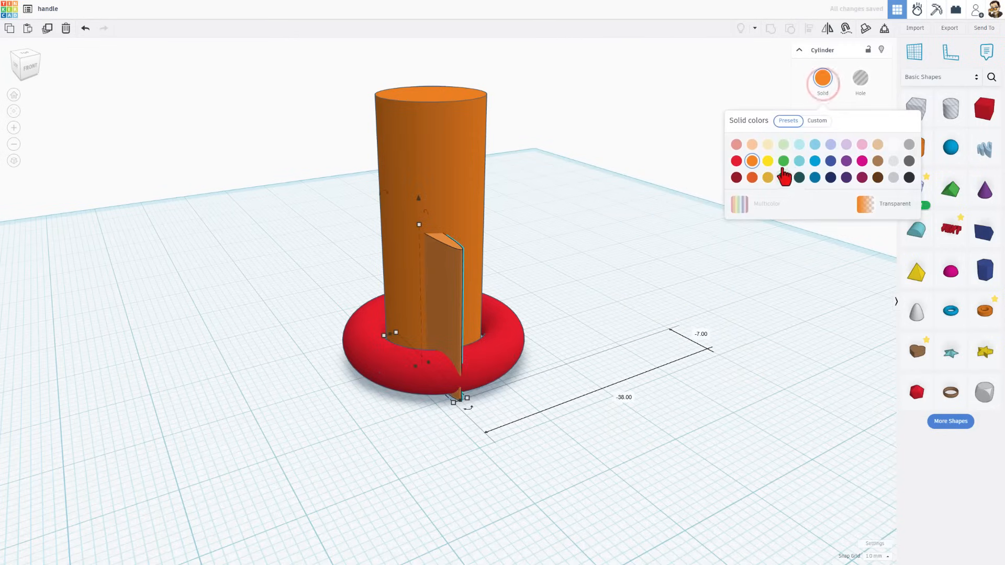
{"action": "key", "text": "l"}
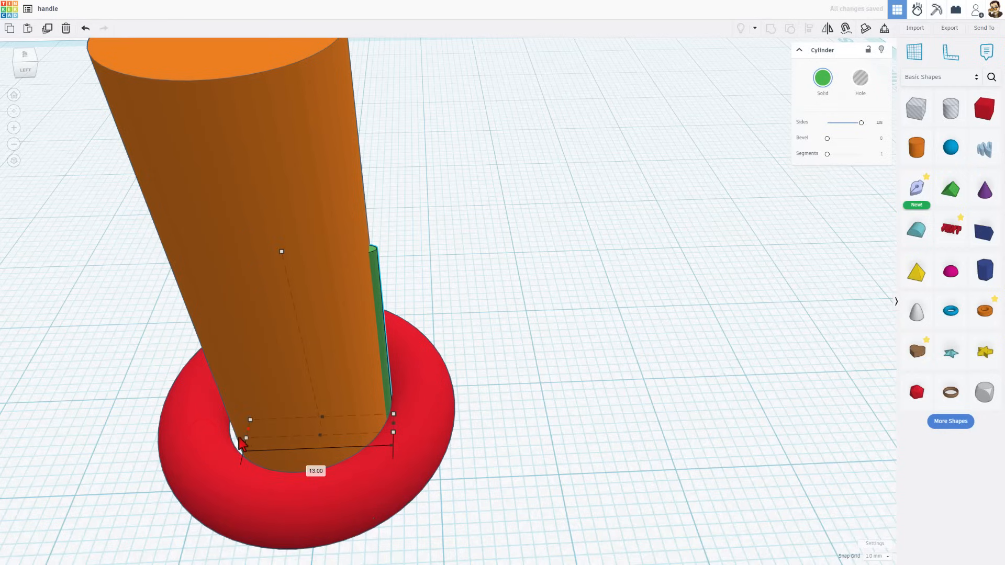
Undo the accidental enlargements of the green ridge
{"action": "left_click_drag", "start_coordinate": [250, 420], "coordinate": [239, 420]}
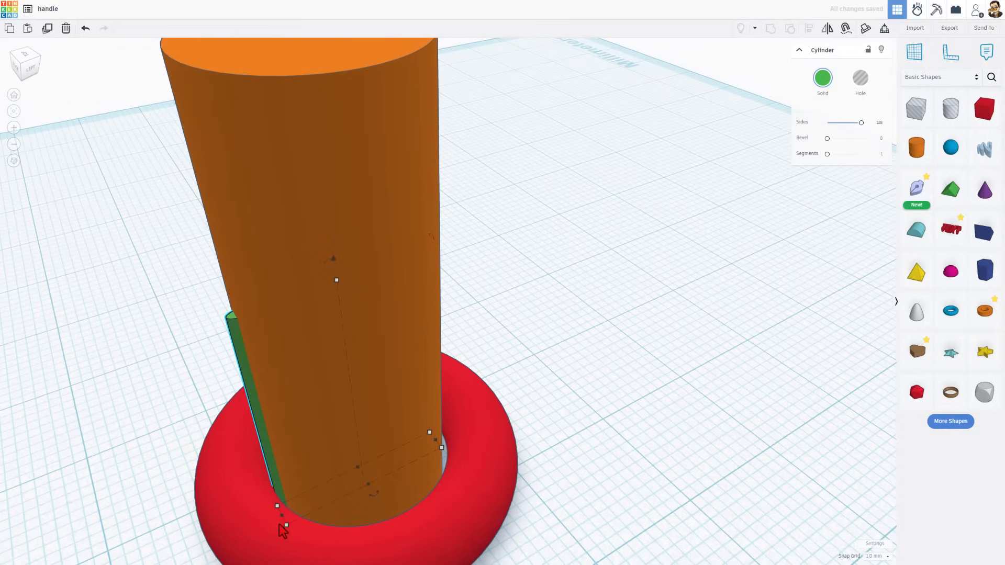
{"action": "key", "text": "ctrl+z"}
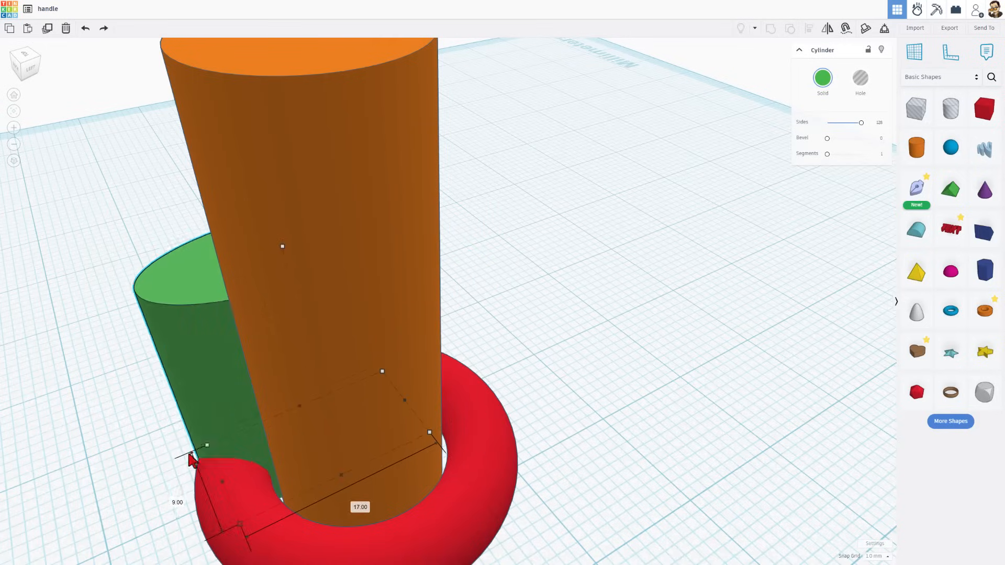
{"action": "key", "text": "ctrl+z"}
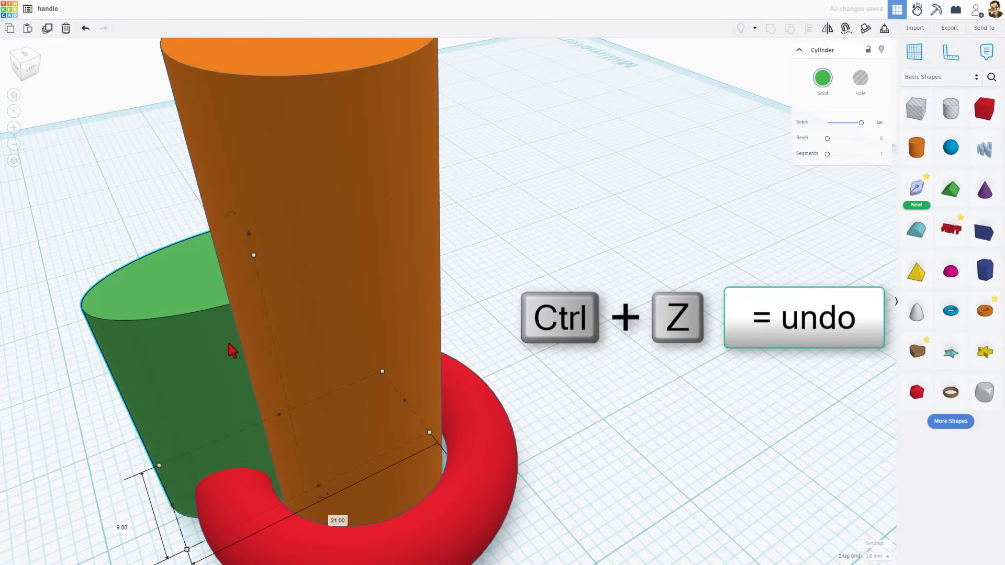
{"action": "key", "text": "ctrl+z"}
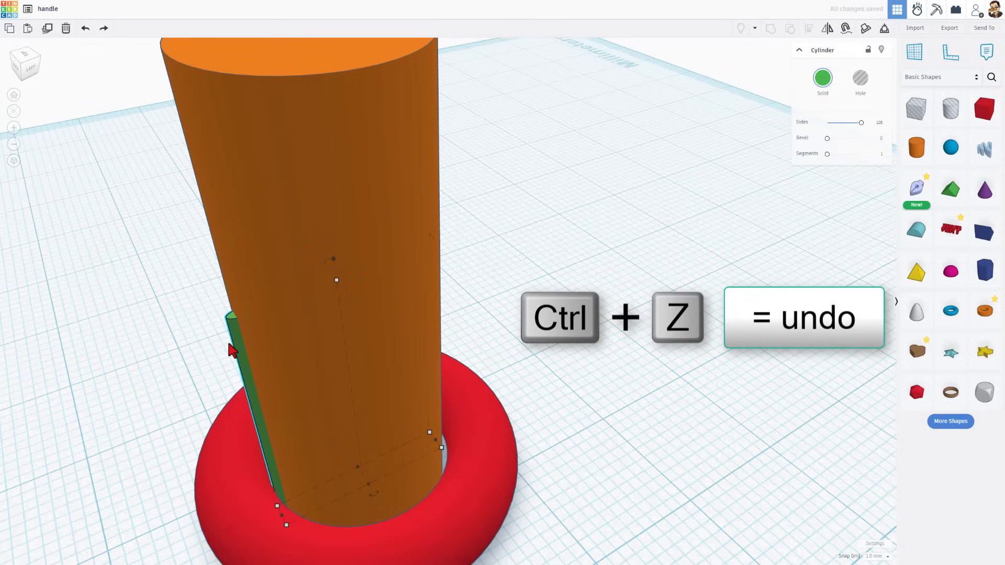
{"action": "key", "text": "ctrl+z"}
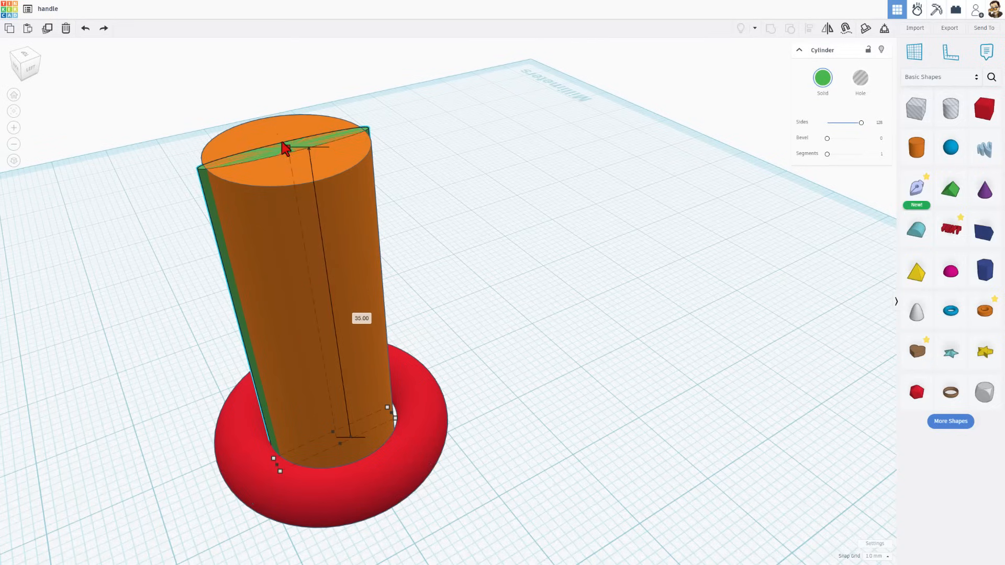
{"action": "mouse_move", "coordinate": [572, 405]}
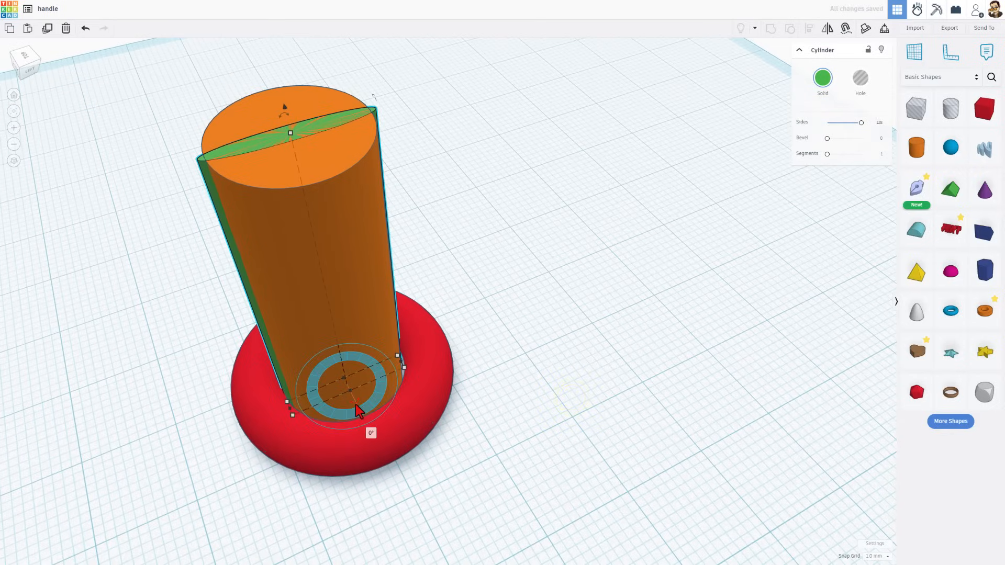
Duplicate the ridge in 15° rotations until it rings the orange cylinder
{"action": "key", "text": "Ctrl+d"}
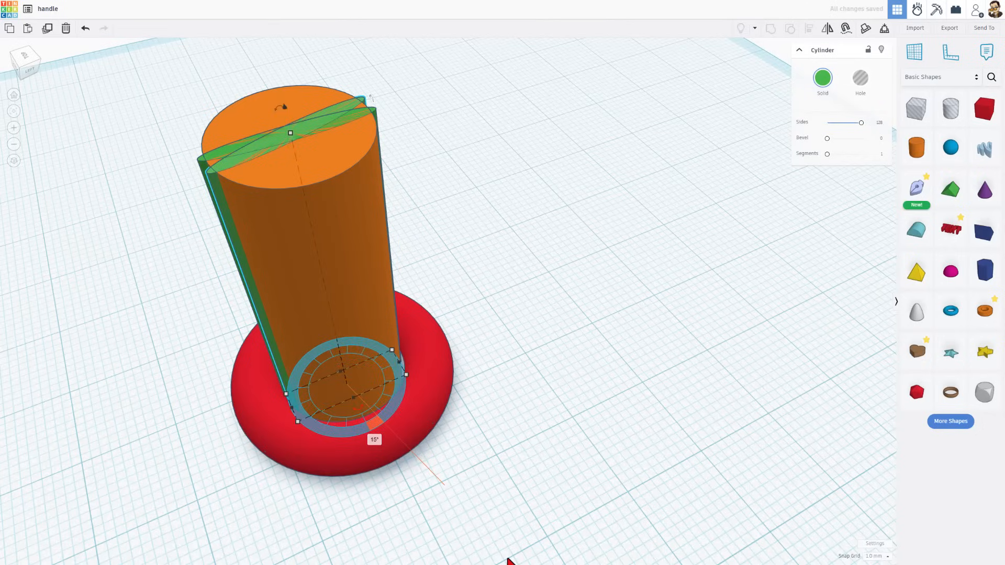
{"action": "key", "text": "ctrl+d"}
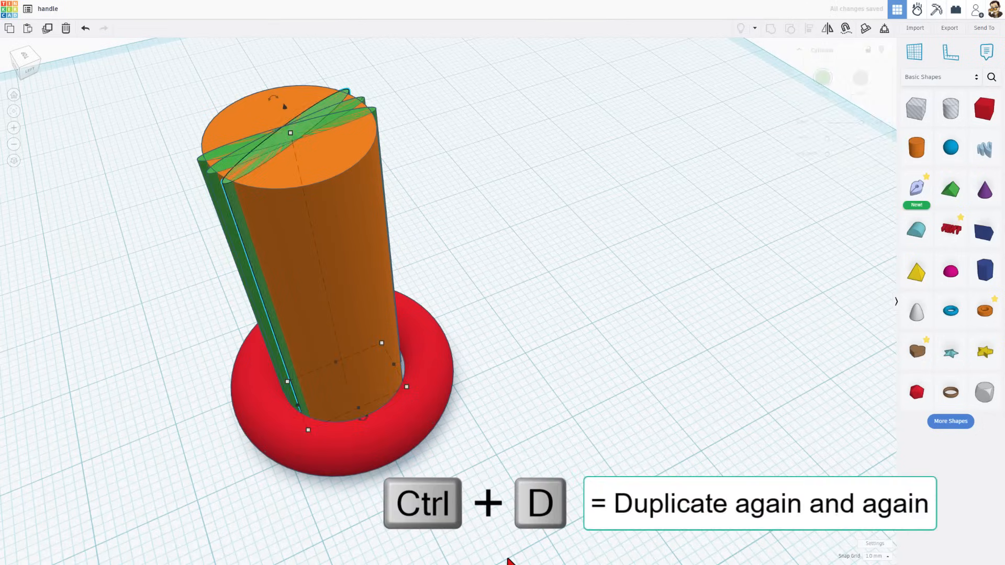
{"action": "key", "text": "ctrl+d"}
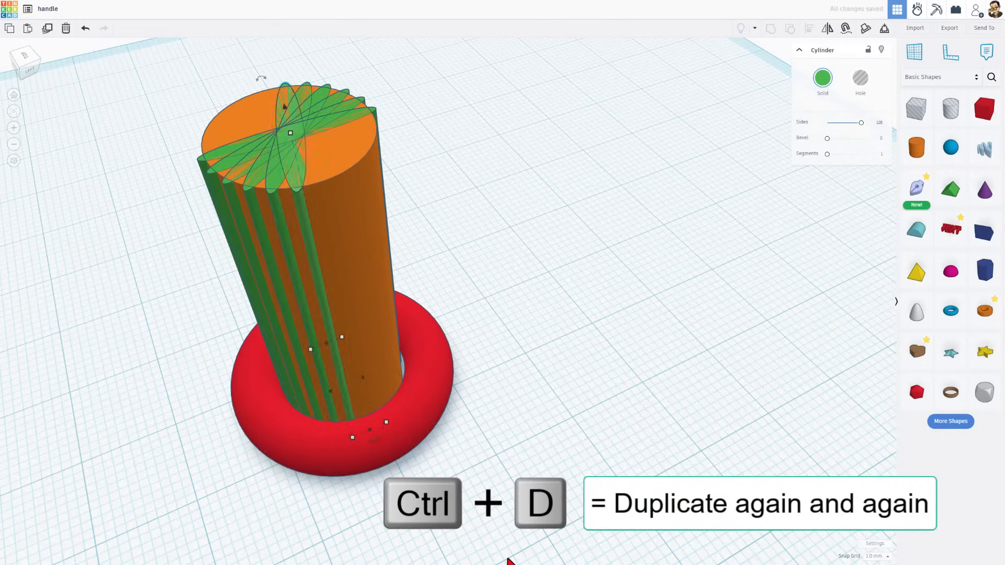
{"action": "key", "text": "ctrl+d"}
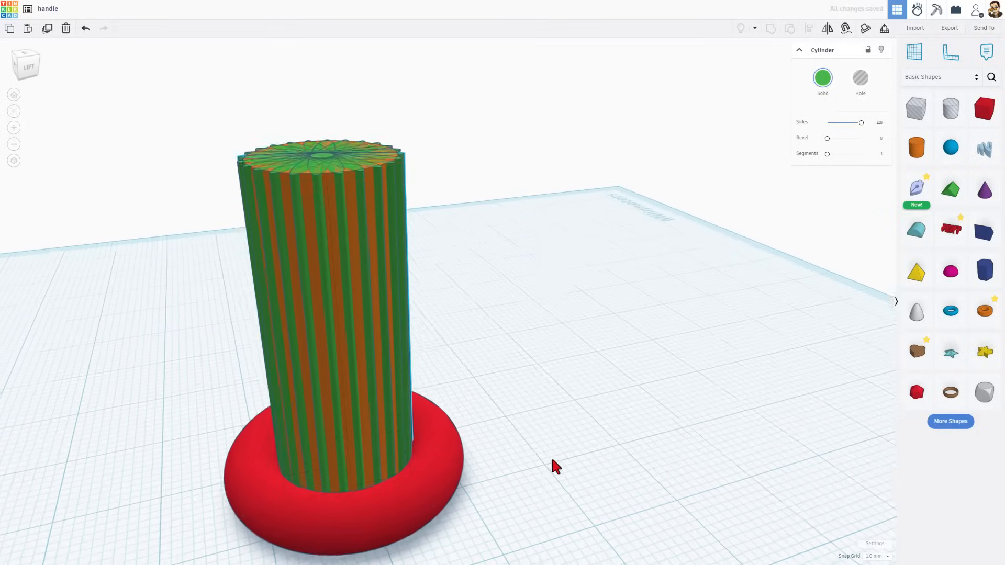
{"action": "left_click", "coordinate": [327, 288]}
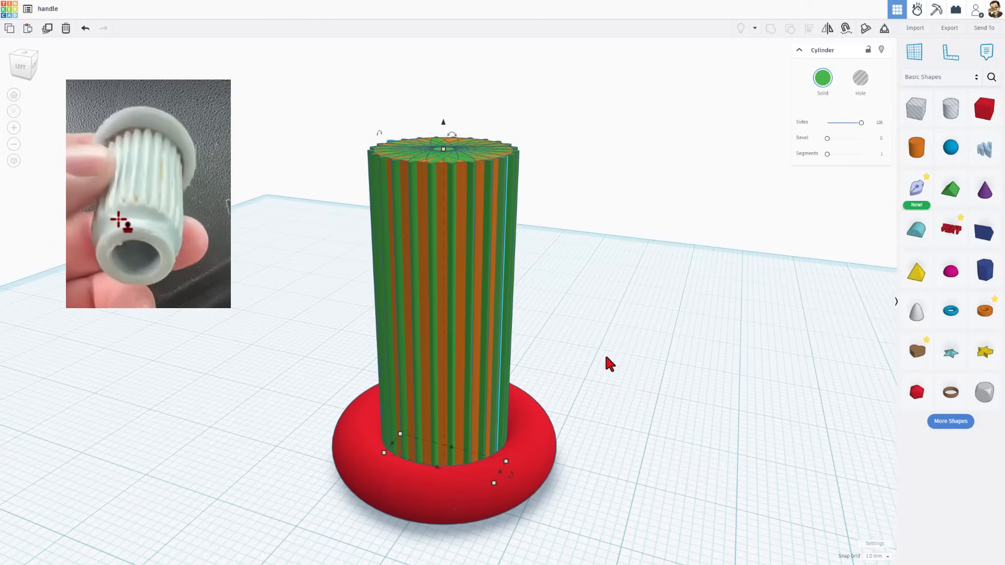
{"action": "mouse_move", "coordinate": [445, 185]}
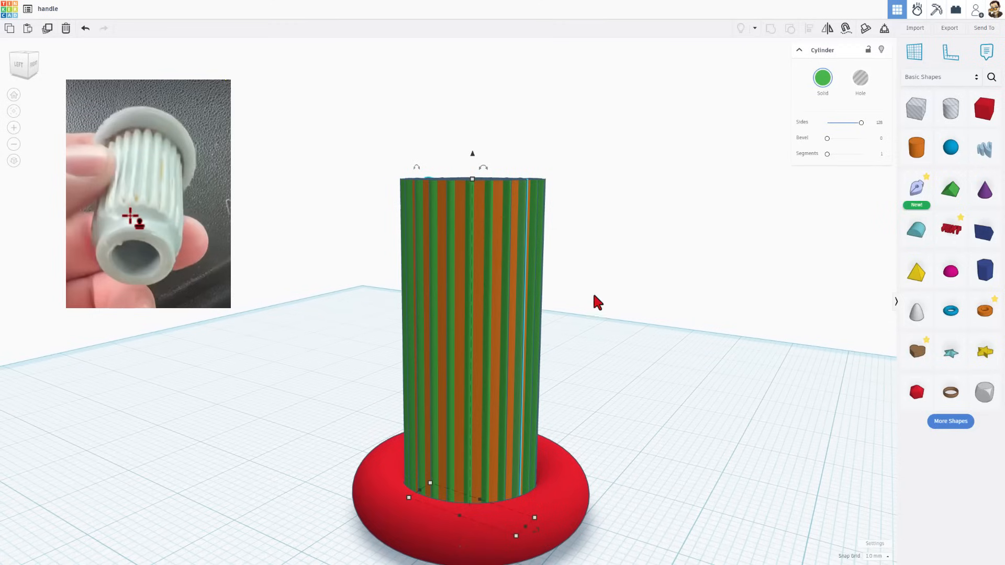
Duplicate the torus, raise it to the column top, shrink its radius to 10, and select everything
{"action": "key", "text": "ctrl+d"}
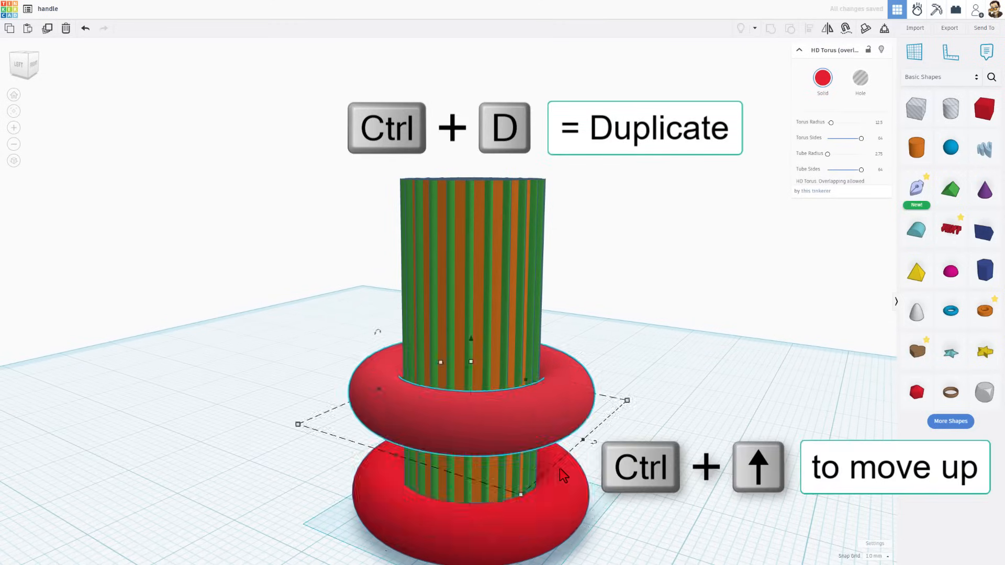
{"action": "key", "text": "ctrl+shift+up"}
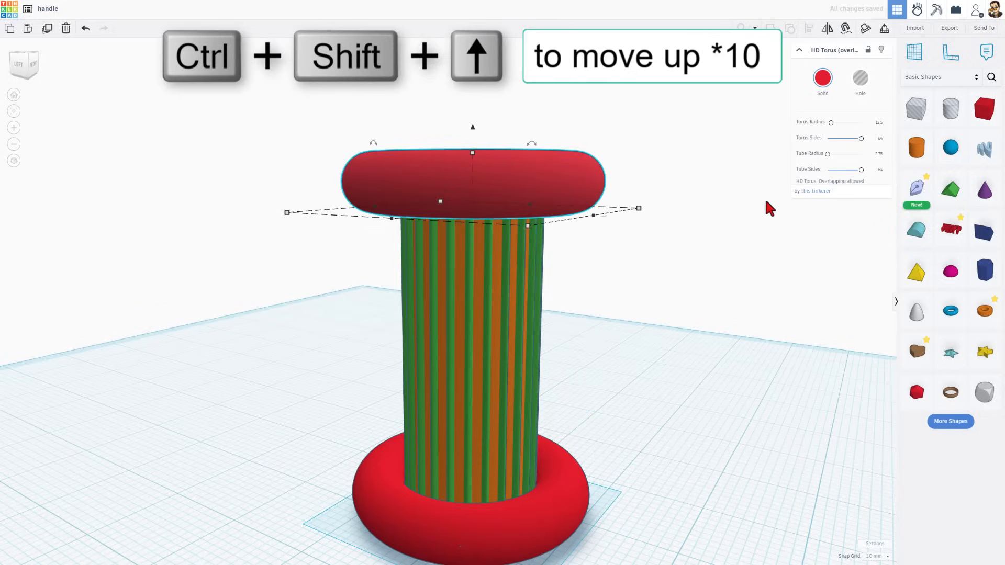
{"action": "key", "text": "ctrl+shift+Up"}
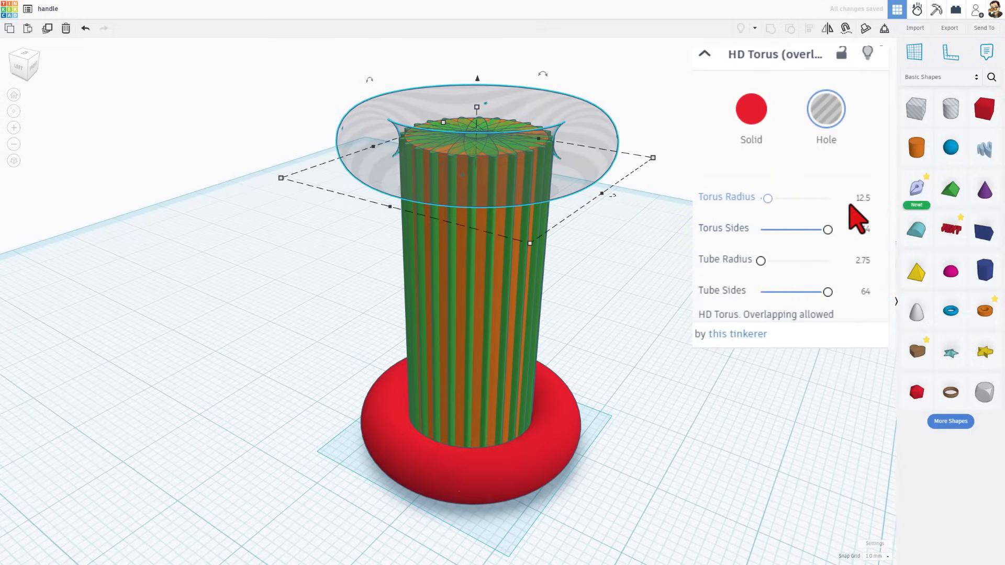
{"action": "left_click", "coordinate": [856, 198]}
{"action": "type", "text": "10"}
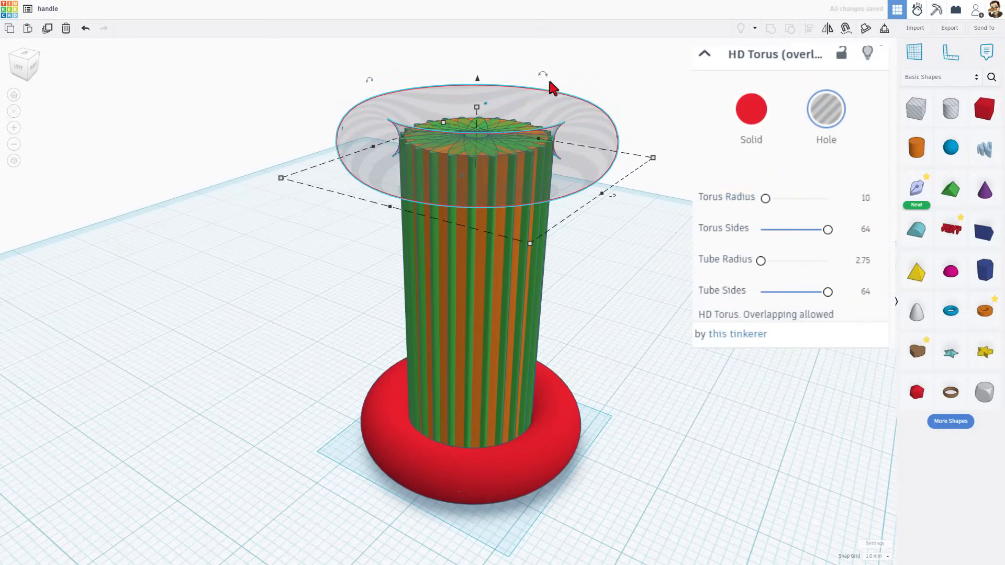
{"action": "mouse_move", "coordinate": [363, 141]}
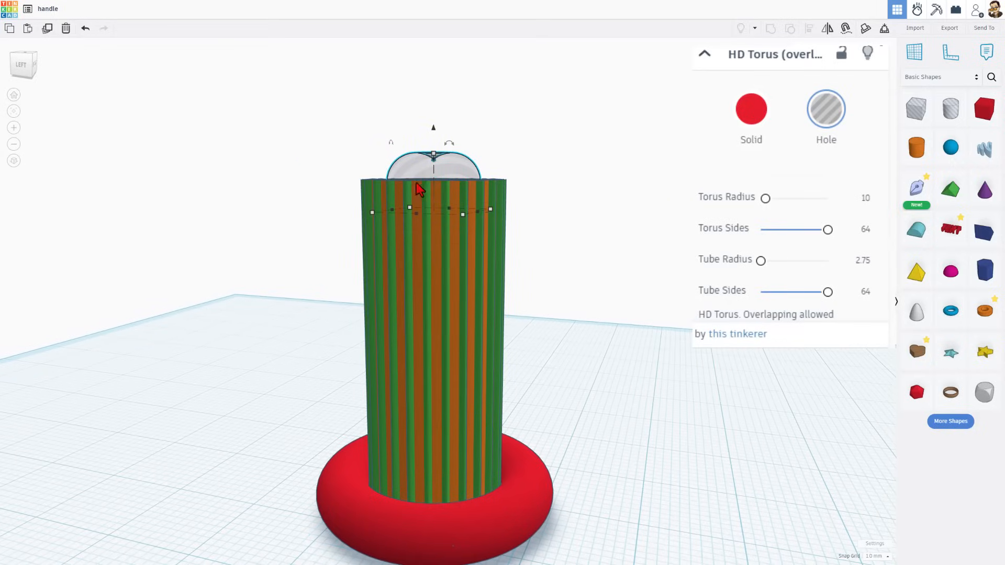
{"action": "mouse_move", "coordinate": [412, 165]}
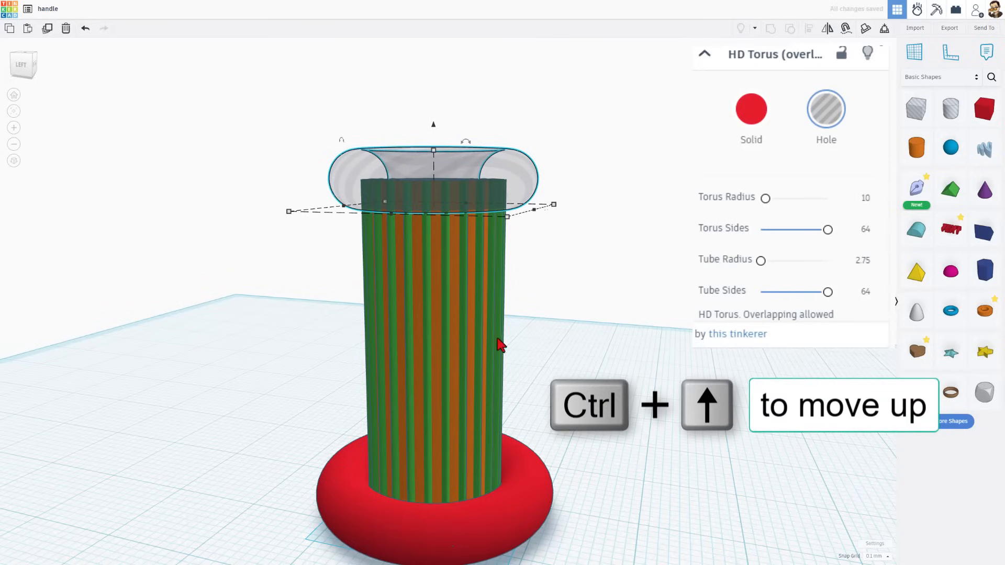
{"action": "left_click", "coordinate": [273, 143]}
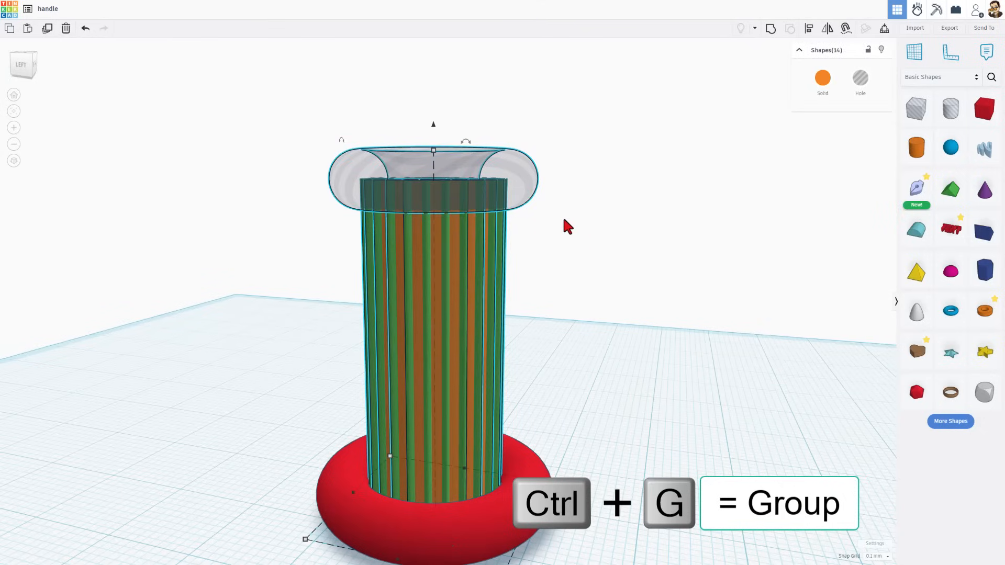
Group the ridges, column and torus hole with Ctrl+G into one orange knurled handle
{"action": "key", "text": "ctrl+g"}
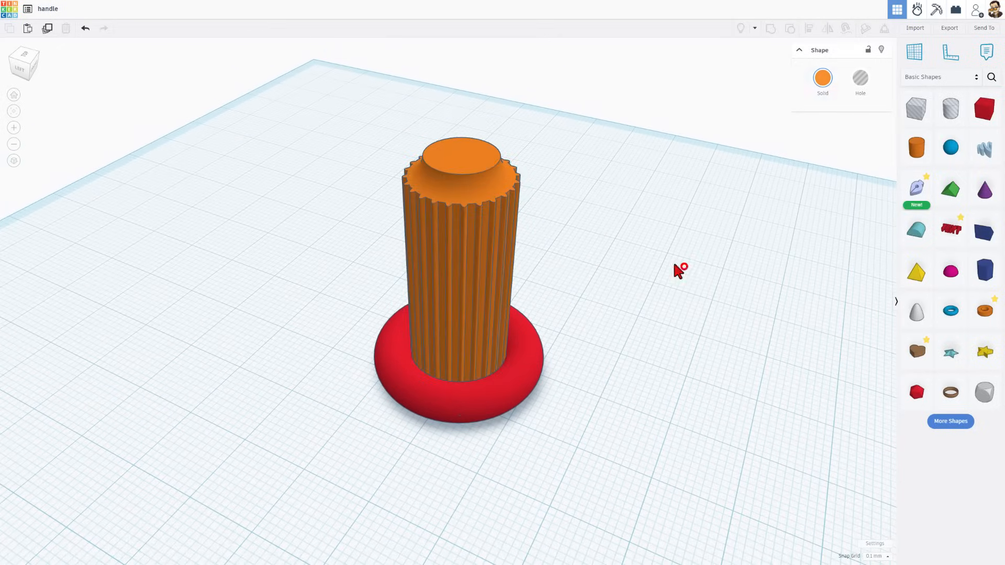
Place a narrow Cylinder Hole on the column top and drop it with D
{"action": "left_click", "coordinate": [458, 257]}
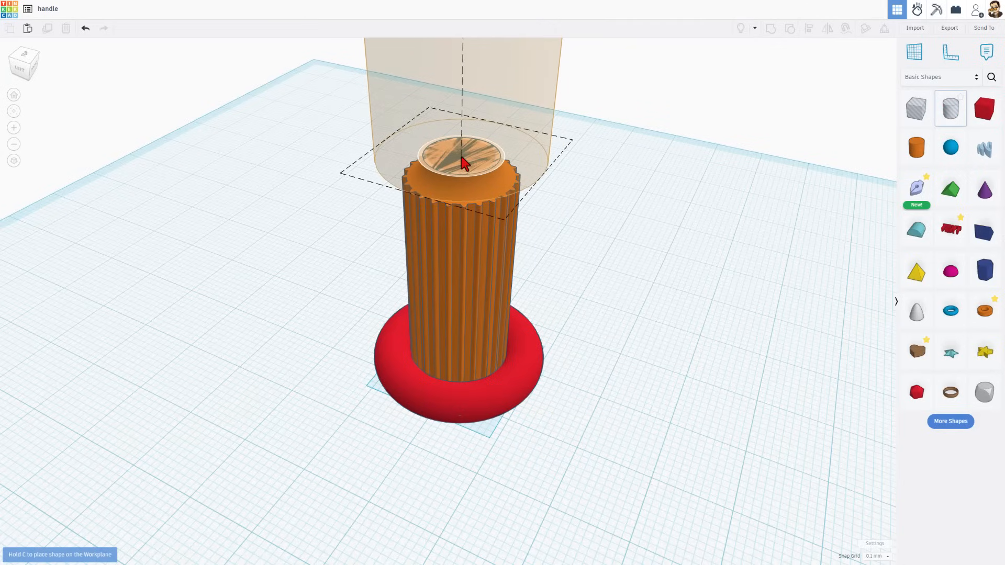
{"action": "left_click", "coordinate": [462, 154]}
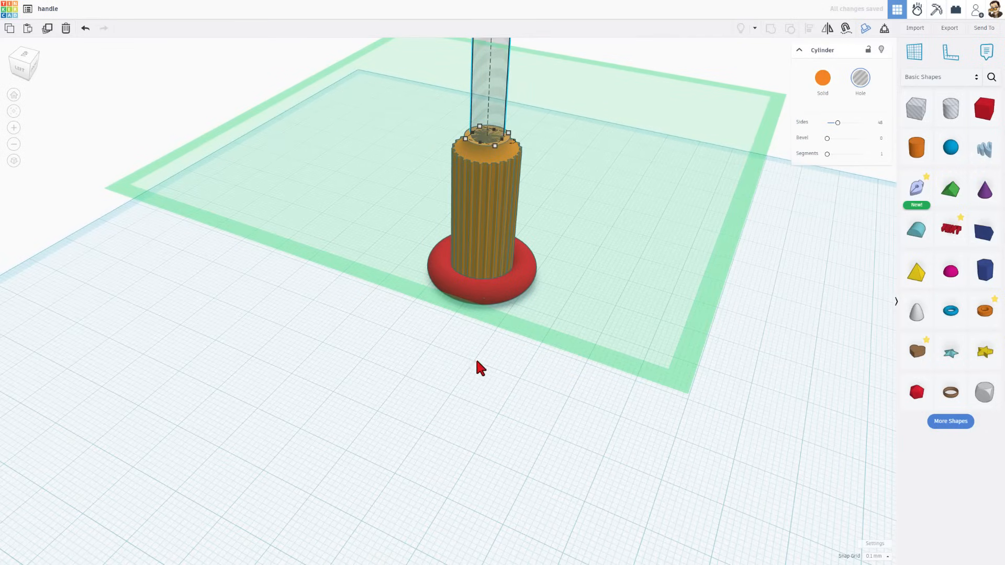
{"action": "key", "text": "d"}
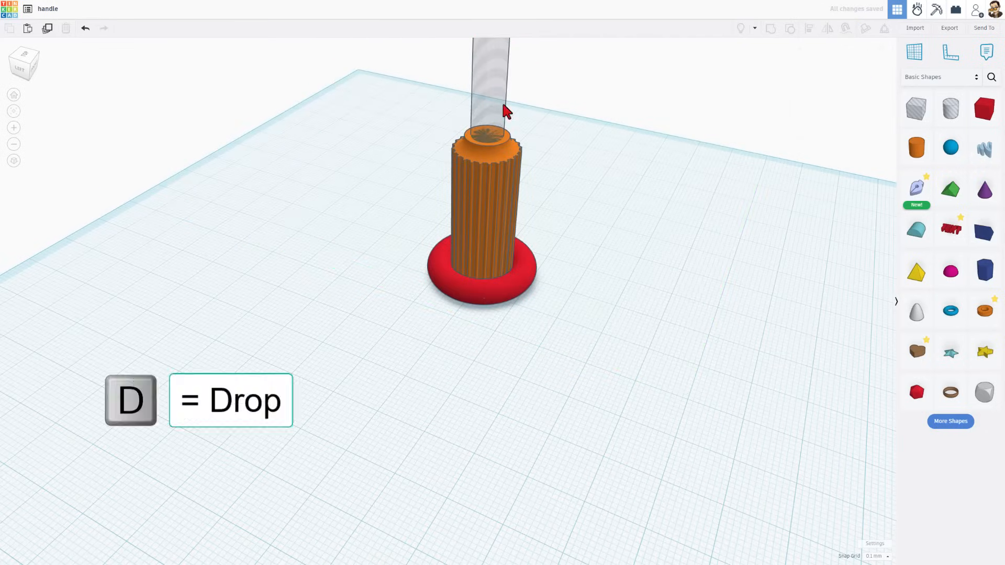
{"action": "left_click", "coordinate": [496, 115]}
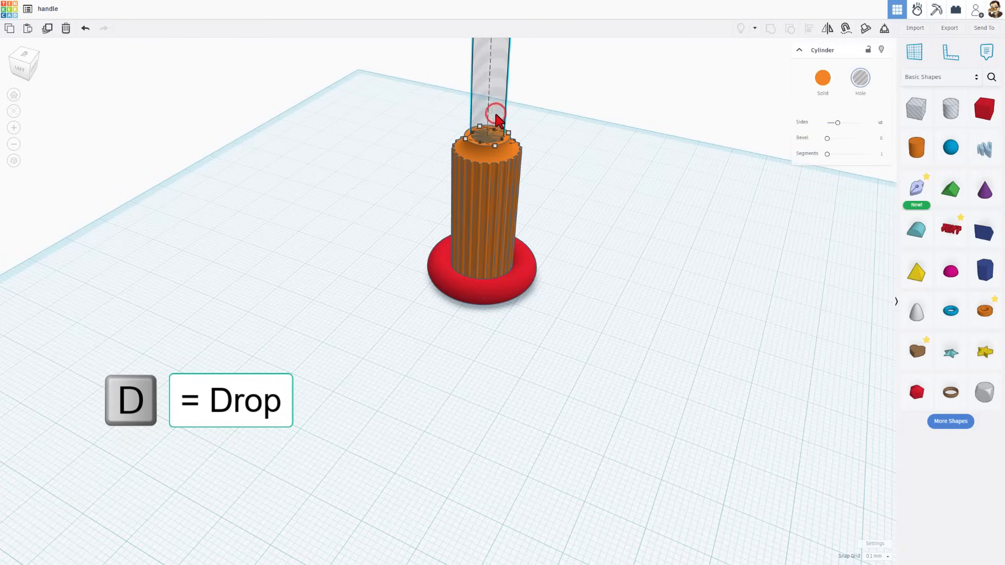
{"action": "key", "text": "d"}
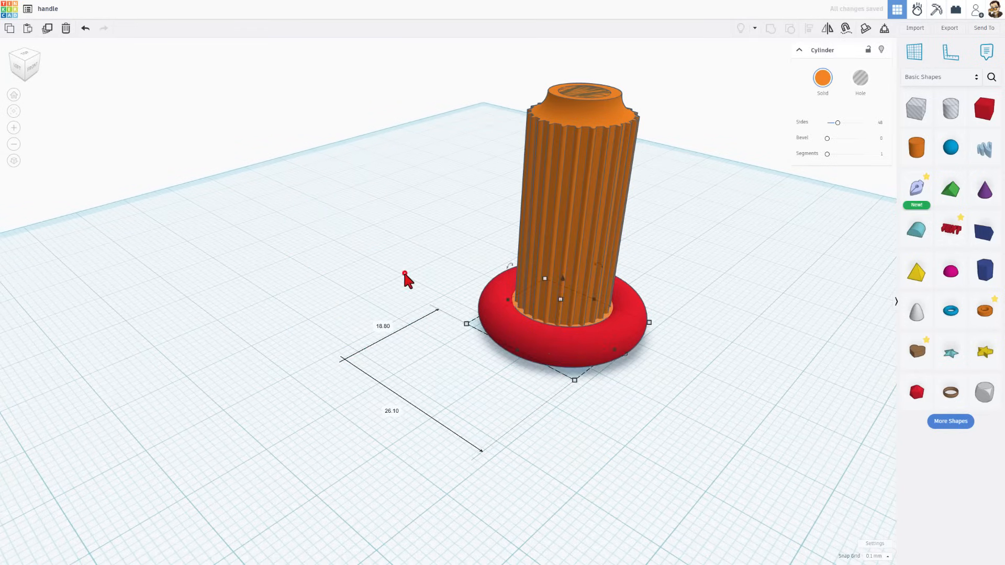
Select the column and narrow cylinder hole together to cut the centre bore
{"action": "key", "text": "ctrl+a"}
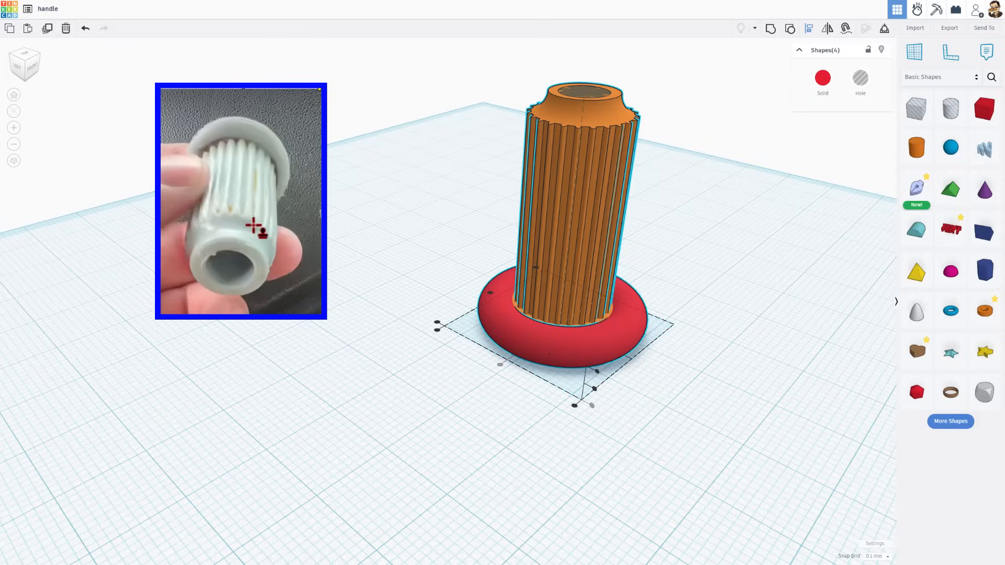
{"action": "mouse_move", "coordinate": [231, 157]}
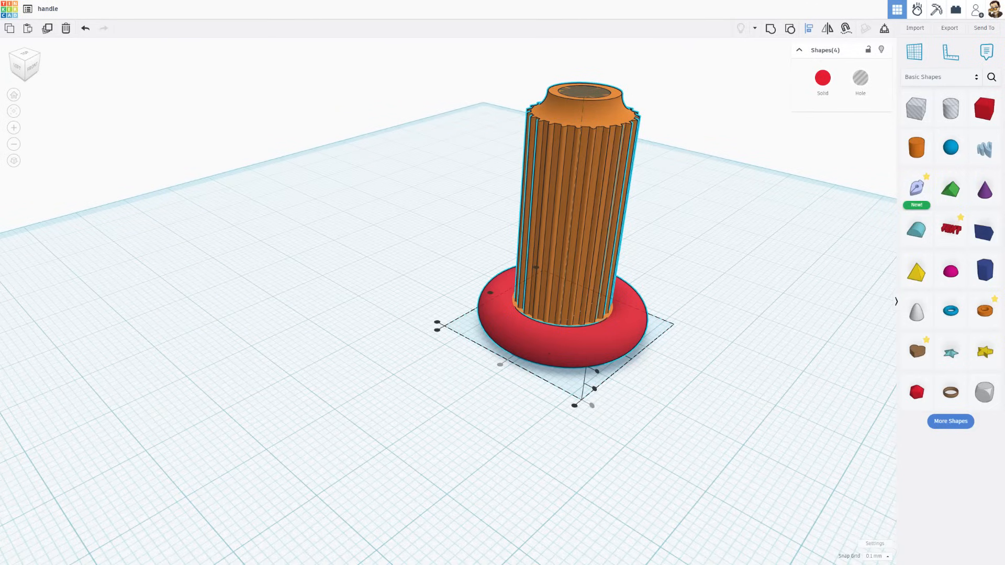
Duplicate a Paraboloid as a hole, widen the solid copy, and make the group a hole
{"action": "left_click", "coordinate": [916, 311]}
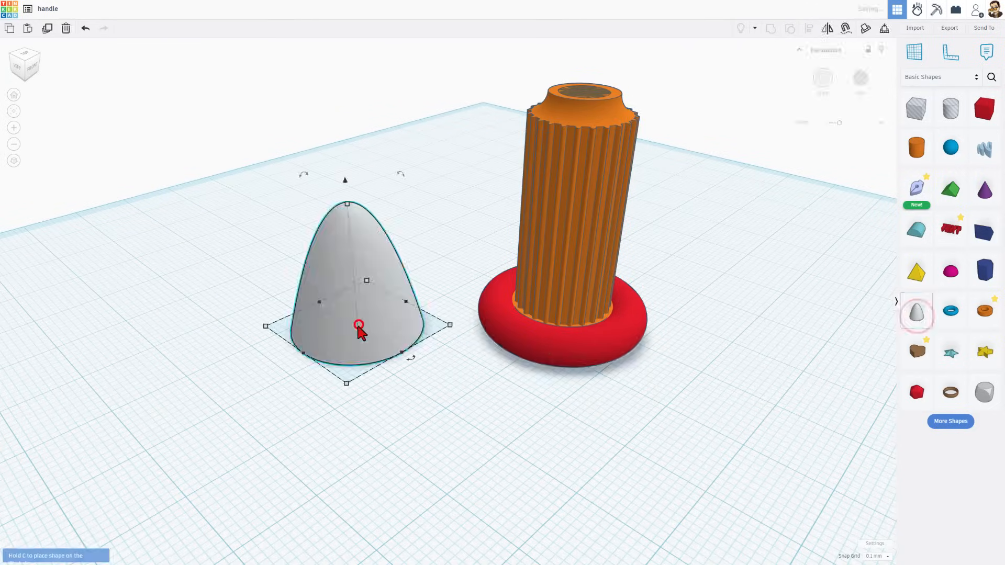
{"action": "key", "text": "ctrl+d"}
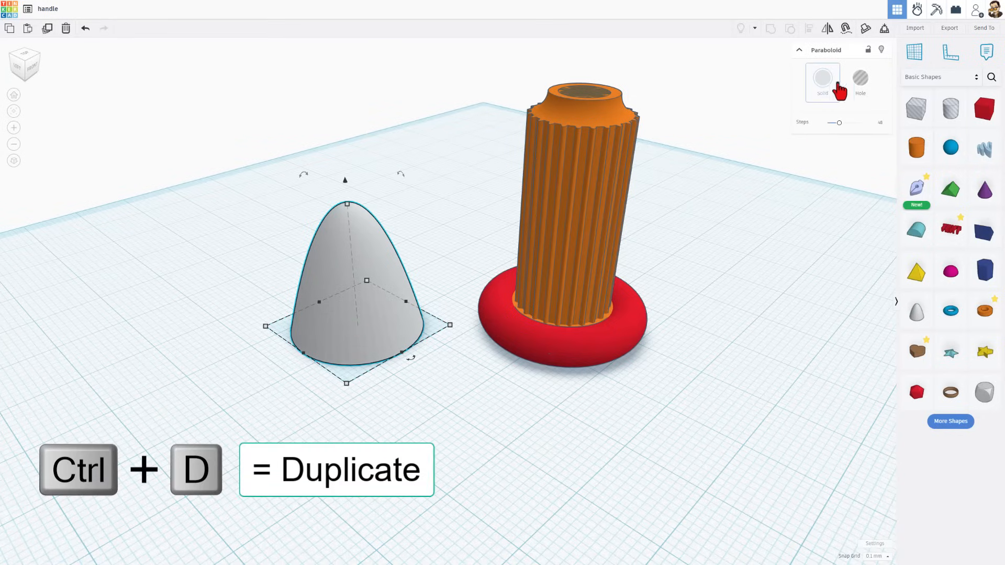
{"action": "left_click", "coordinate": [860, 79]}
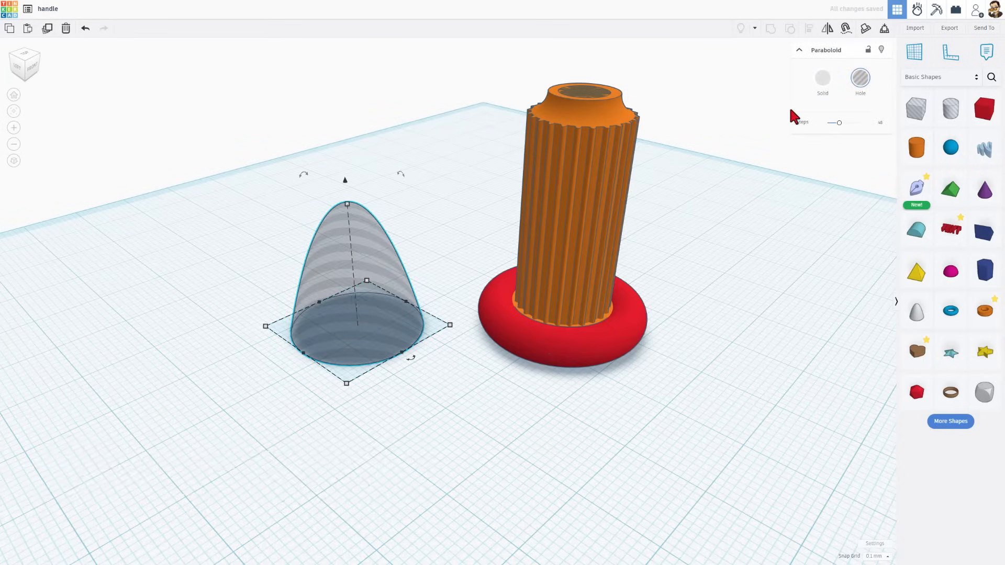
{"action": "left_click", "coordinate": [822, 77]}
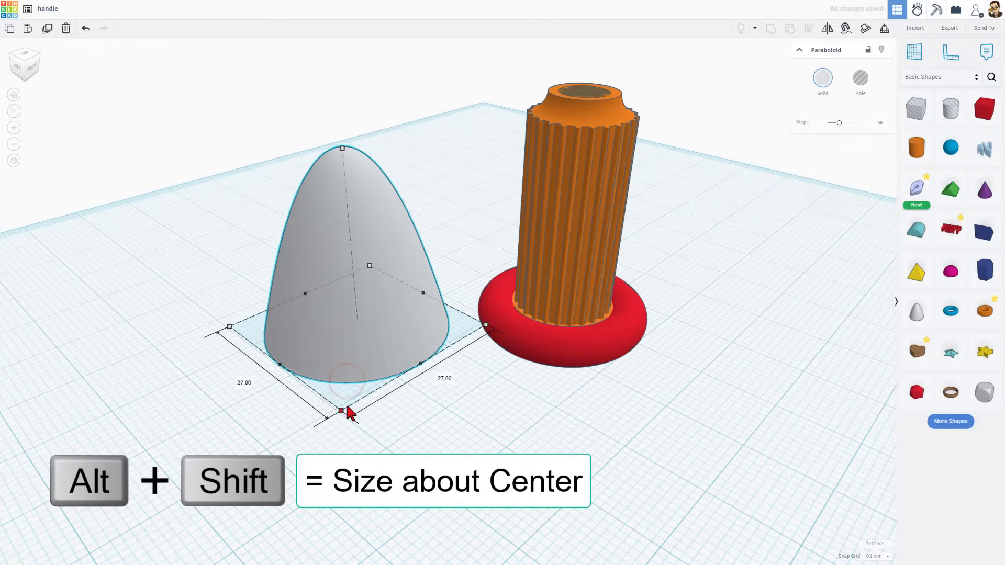
{"action": "left_click", "coordinate": [452, 402]}
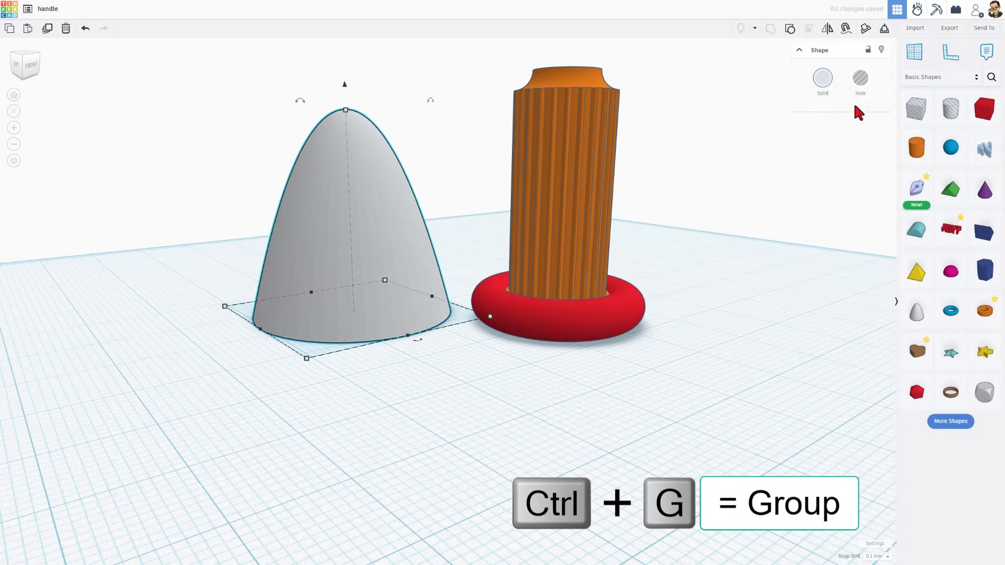
{"action": "left_click", "coordinate": [860, 78]}
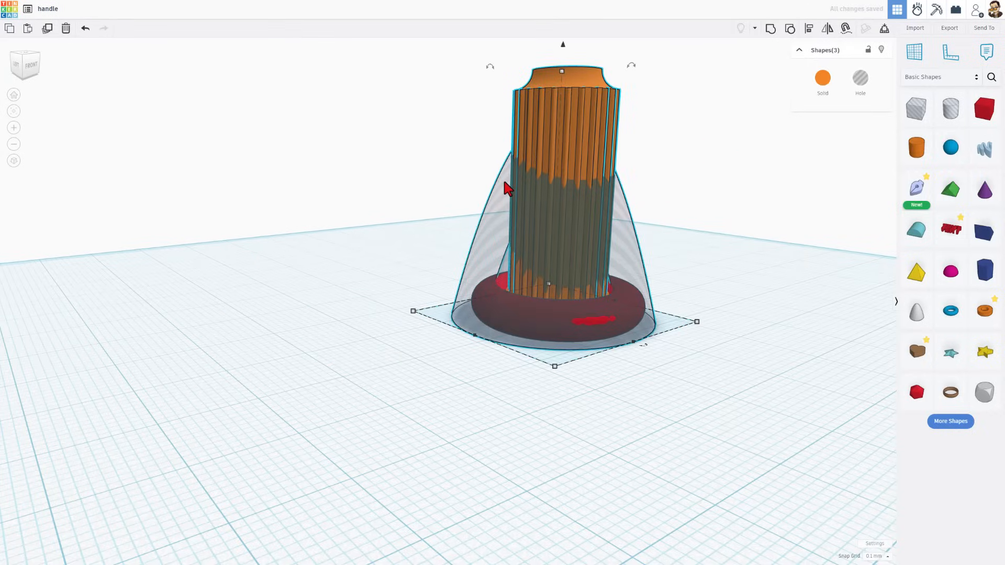
Align the paraboloid hole over the handle and raise it twice with Ctrl+Up
{"action": "key", "text": "l"}
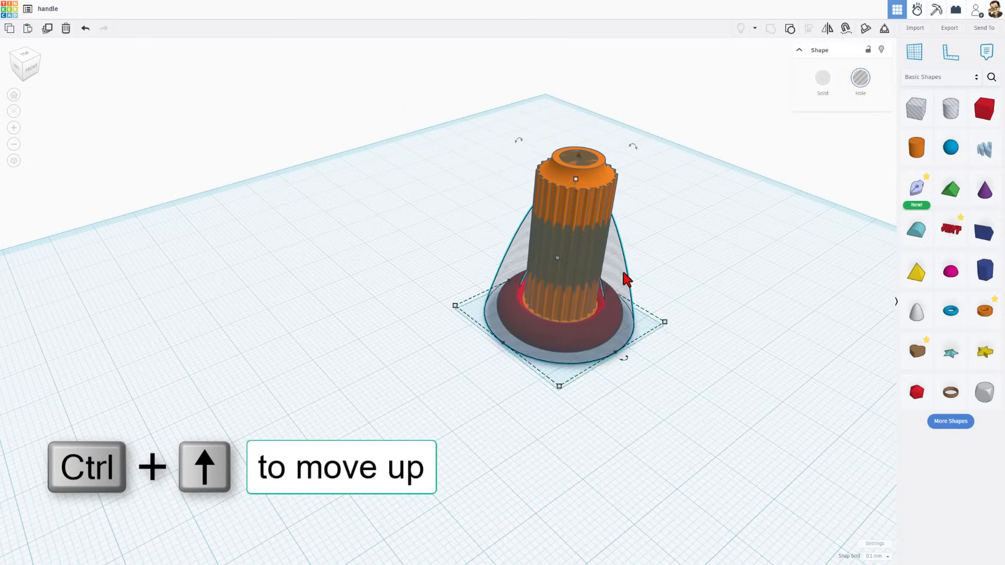
{"action": "key", "text": "ctrl+Up"}
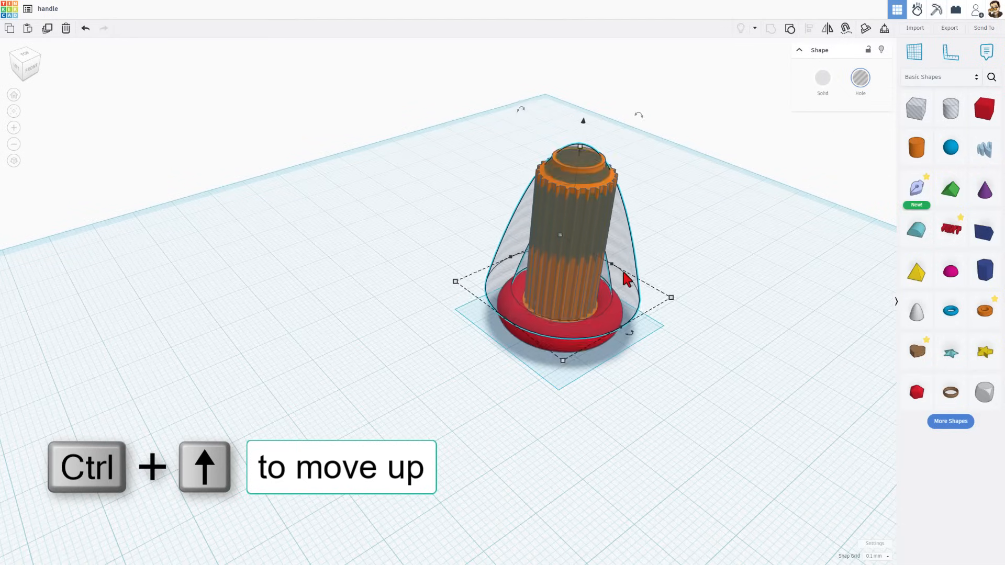
{"action": "key", "text": "Ctrl+Up"}
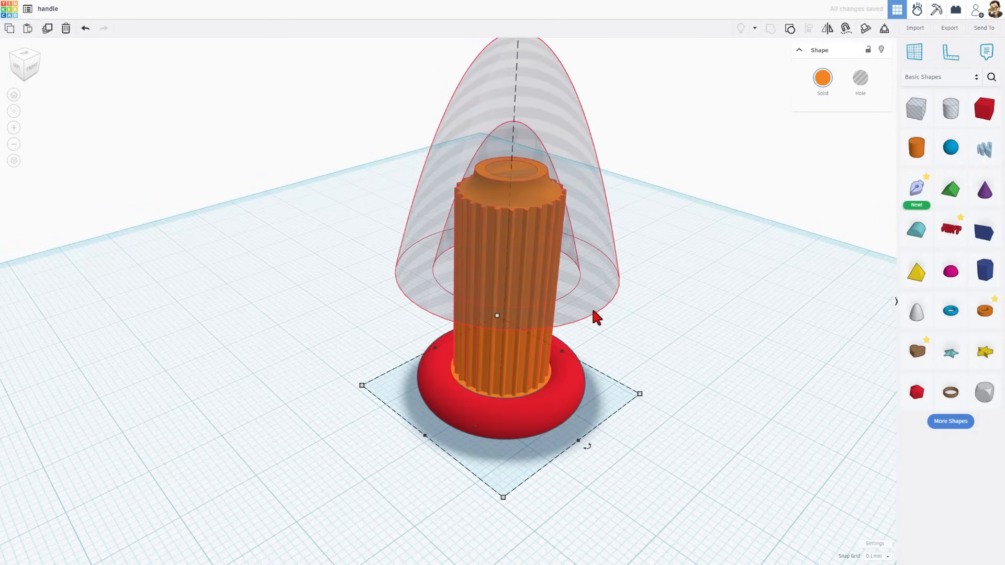
{"action": "mouse_move", "coordinate": [579, 282]}
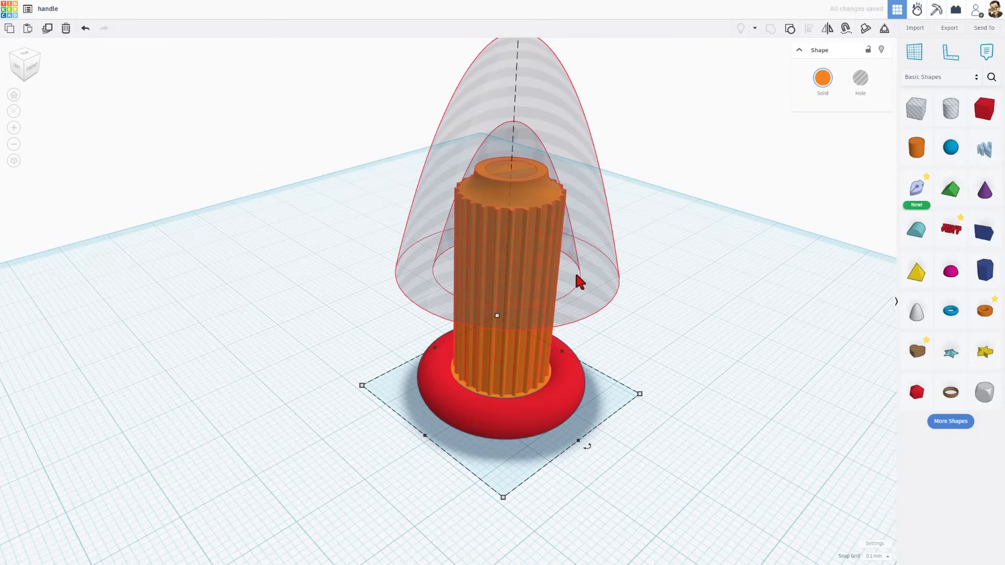
{"action": "mouse_move", "coordinate": [397, 199]}
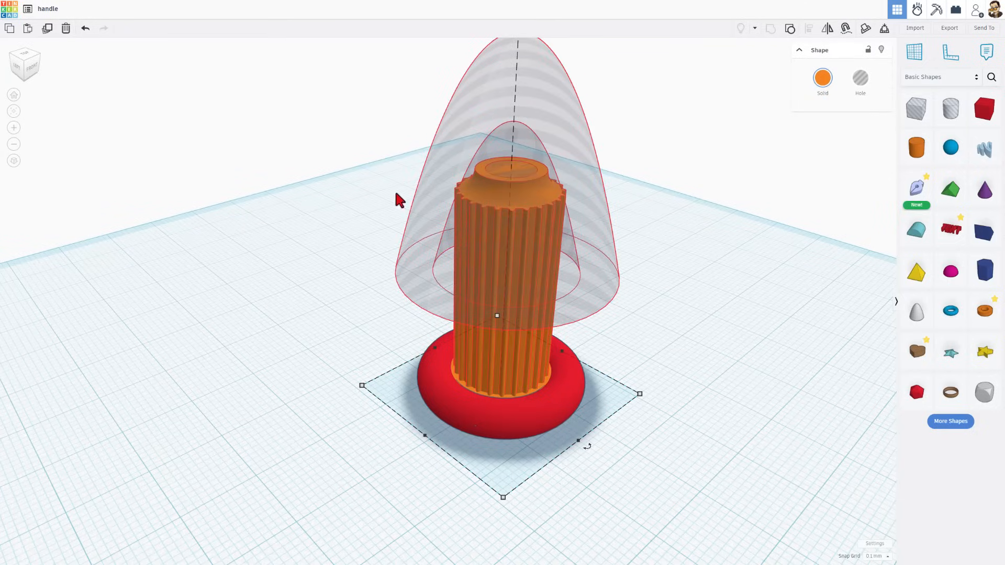
{"action": "mouse_move", "coordinate": [464, 239]}
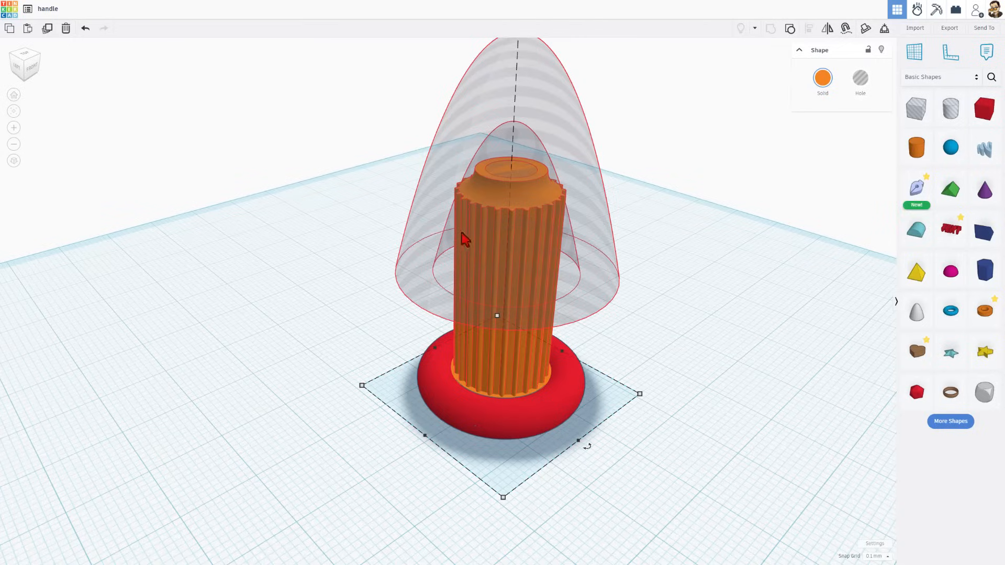
{"action": "left_click", "coordinate": [648, 268]}
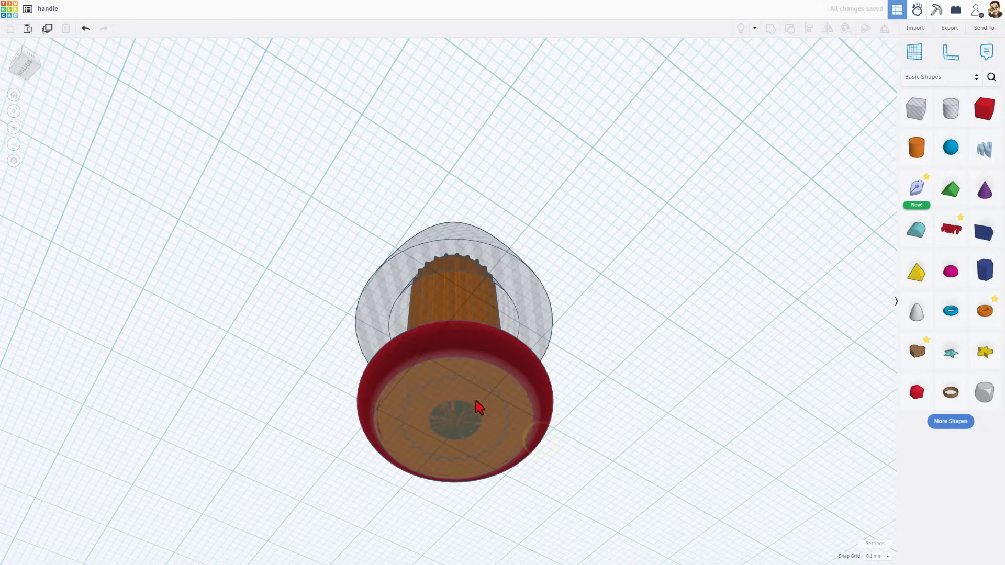
{"action": "left_click", "coordinate": [458, 423]}
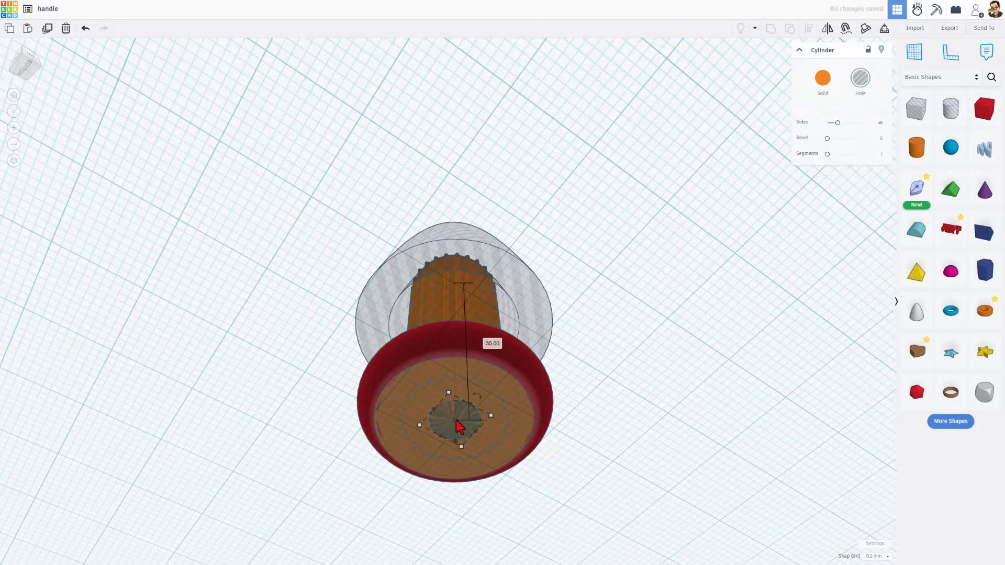